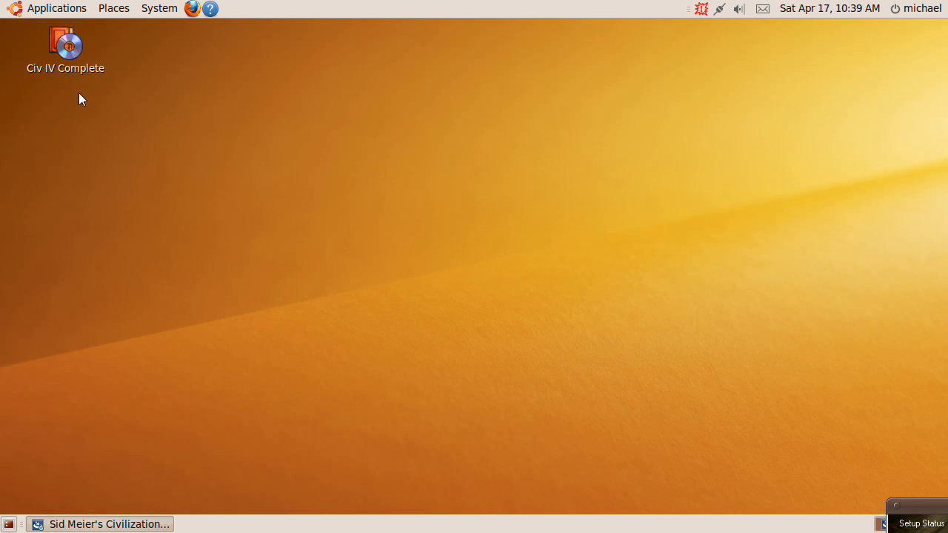
pyautogui.moveTo(189, 97)
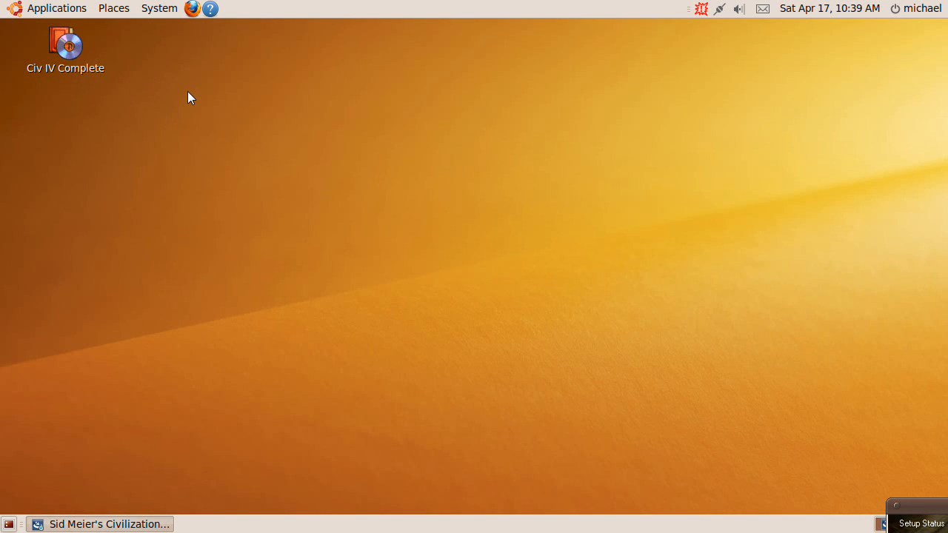
pyautogui.moveTo(126, 189)
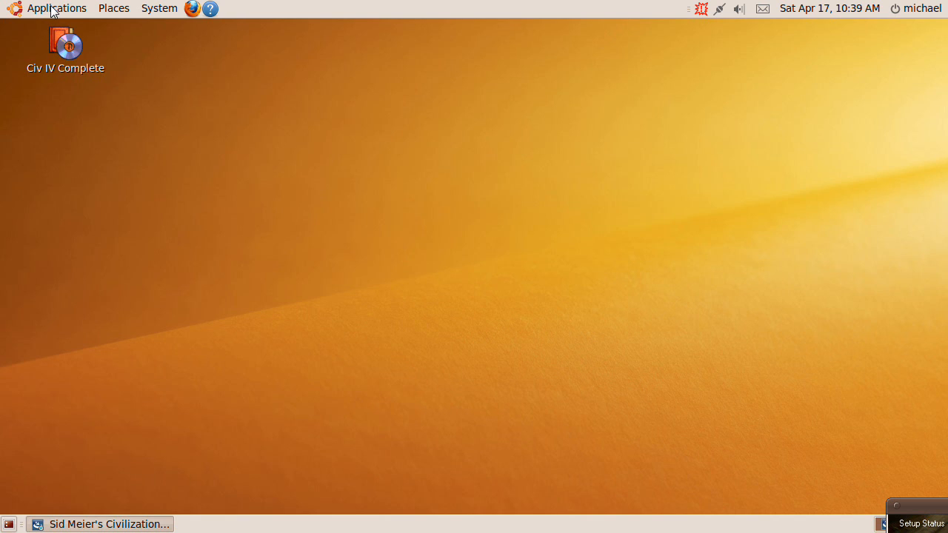
pyautogui.moveTo(56, 8)
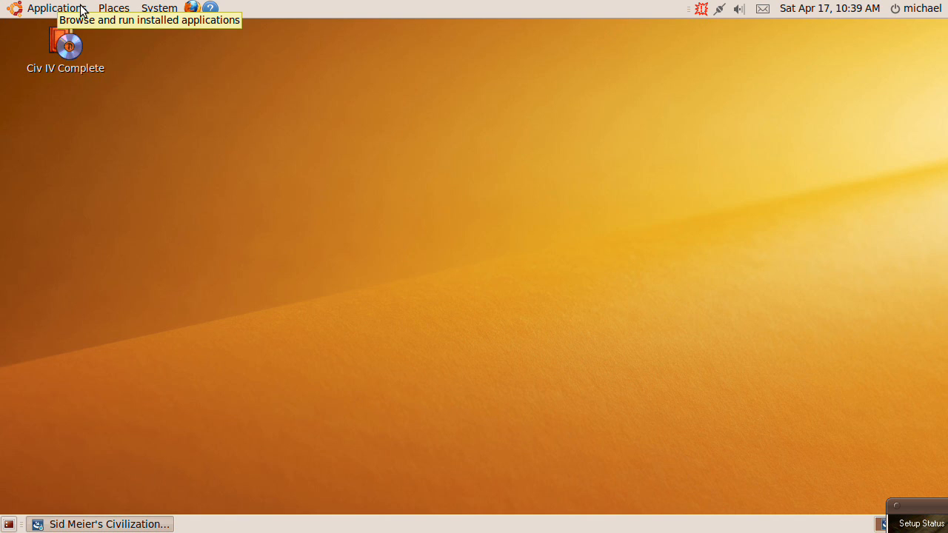
pyautogui.moveTo(41, 15)
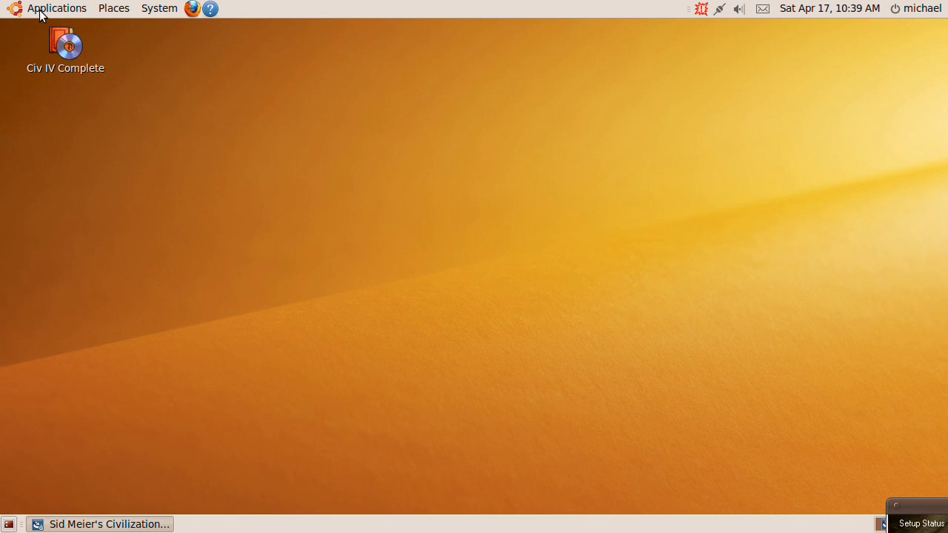
# Launch Ubuntu Software Center from the Applications menu, retrying the launch once
pyautogui.click(56, 8)
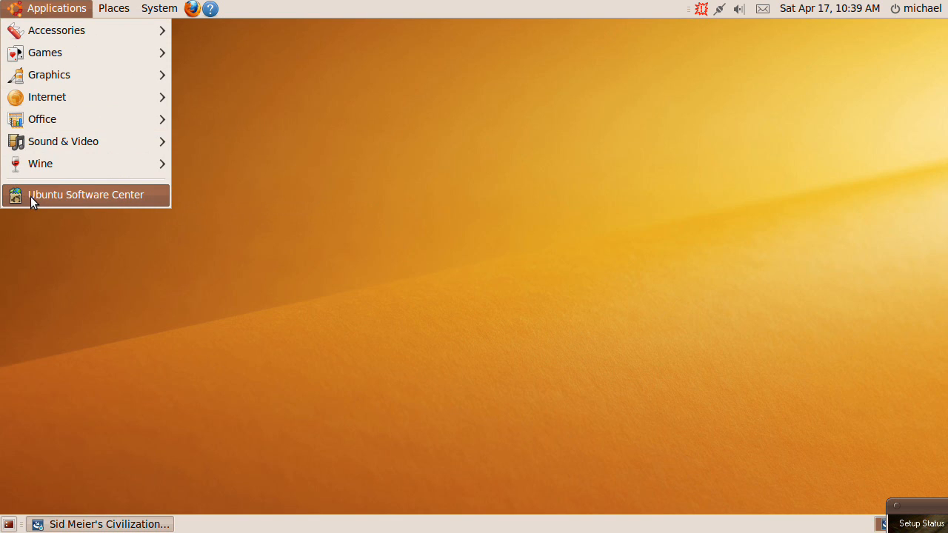
pyautogui.moveTo(86, 195)
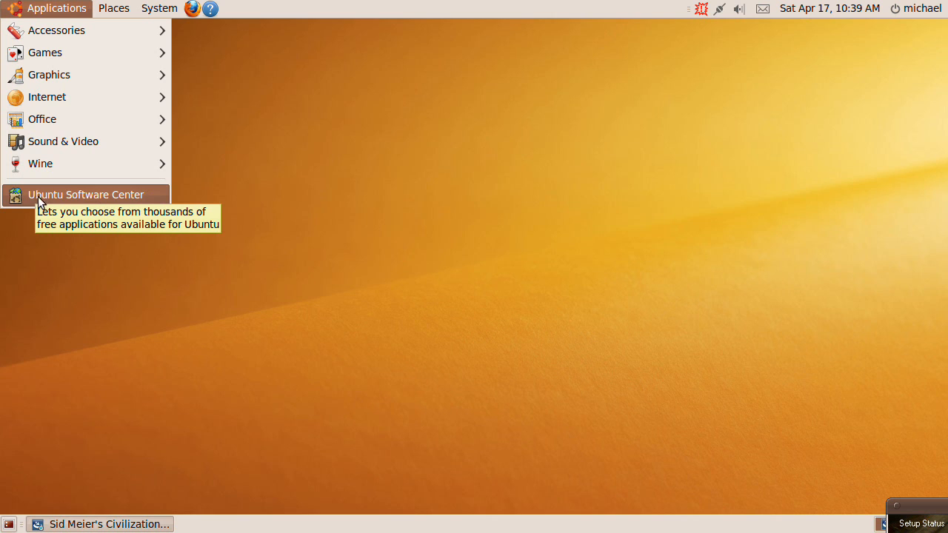
pyautogui.click(84, 194)
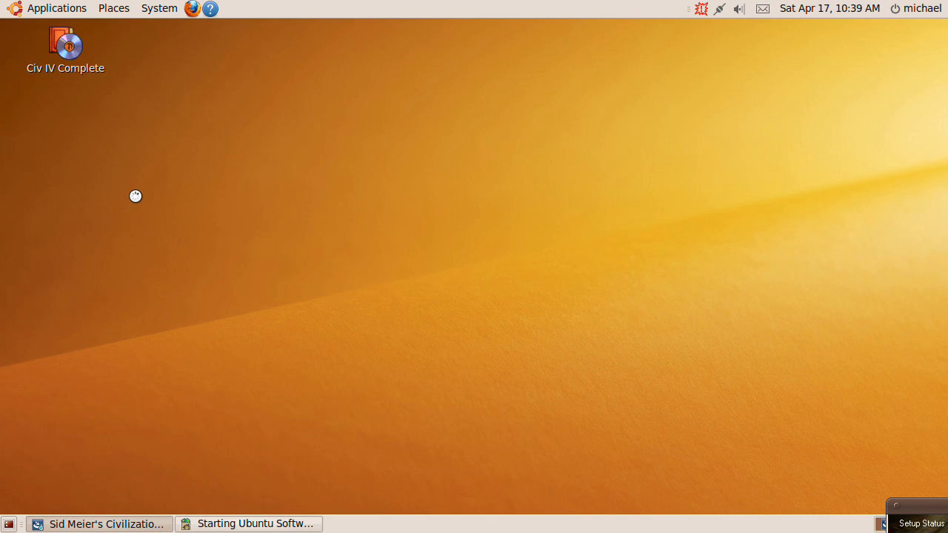
pyautogui.click(56, 8)
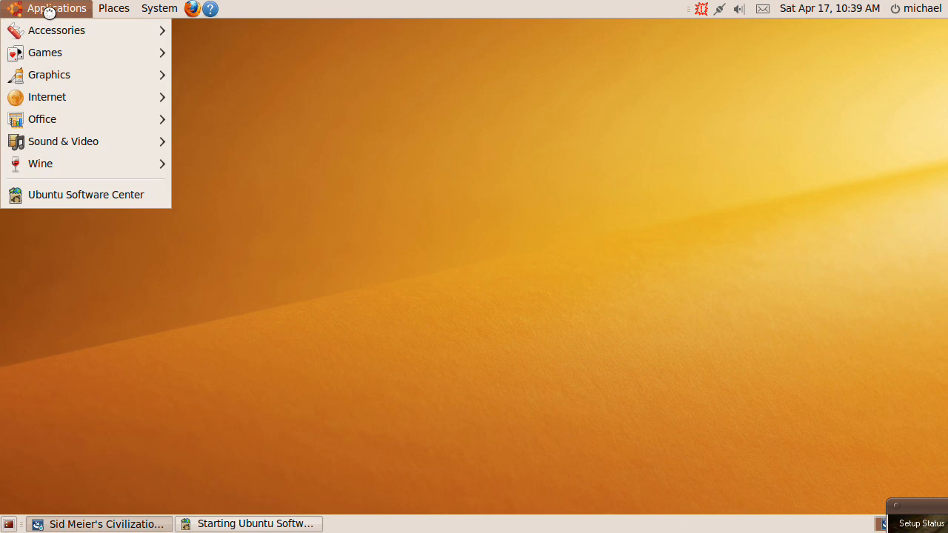
pyautogui.moveTo(85, 194)
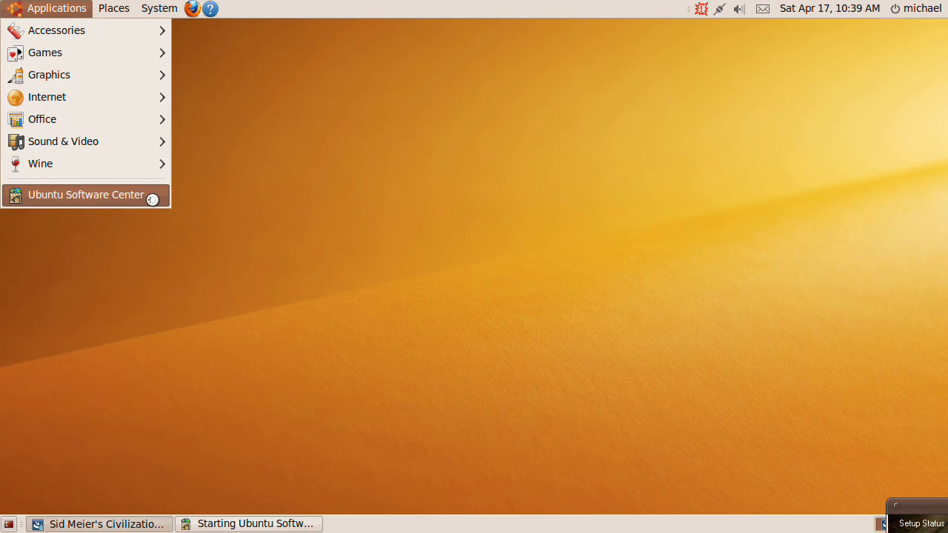
pyautogui.click(84, 194)
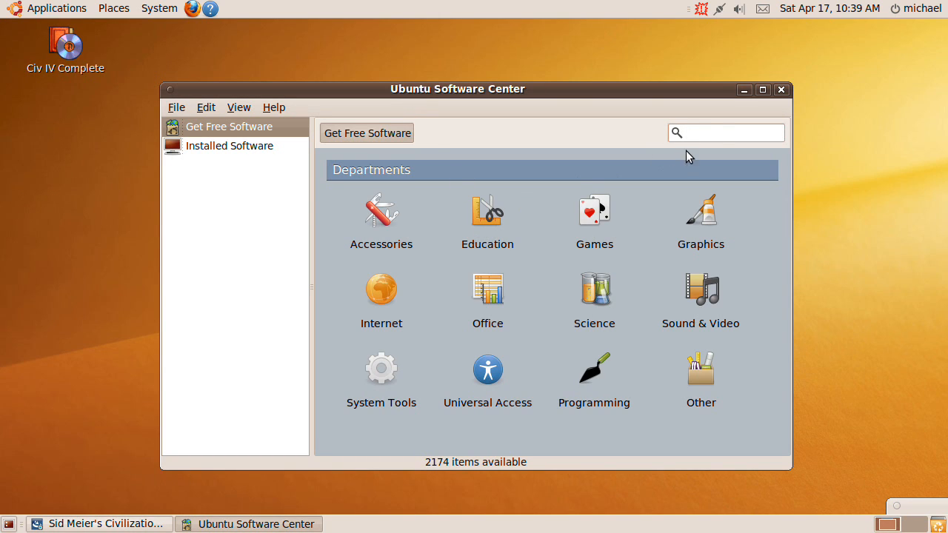
# Search the Software Center for 'wine'
pyautogui.click(724, 133)
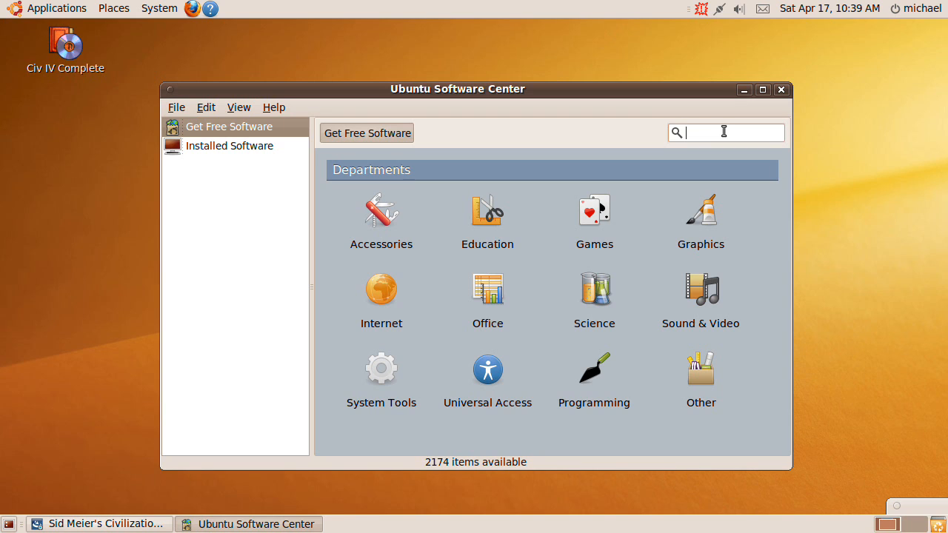
pyautogui.write('w')
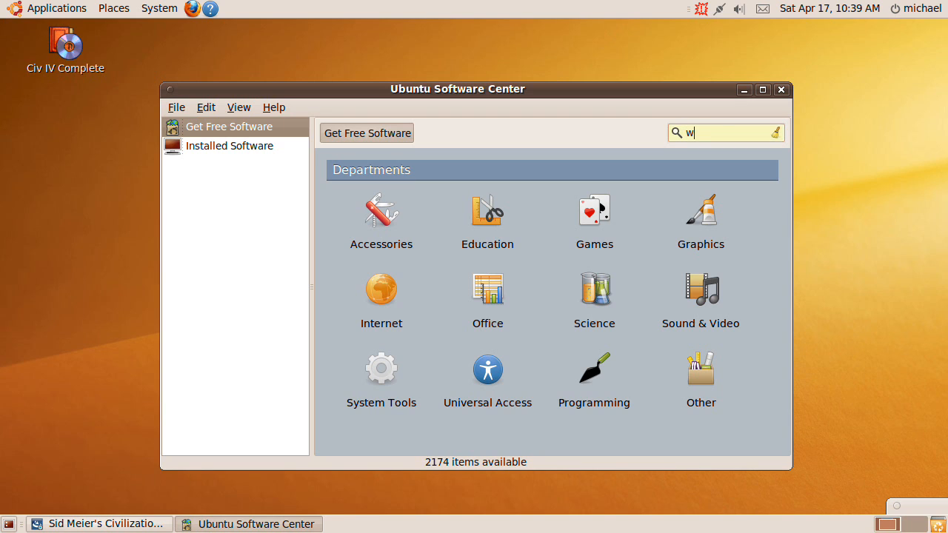
pyautogui.write('ine')
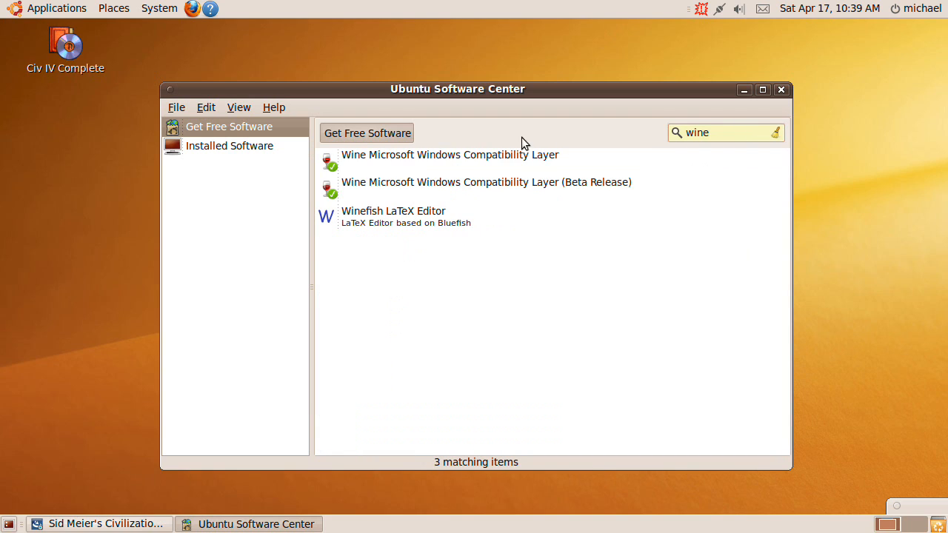
pyautogui.moveTo(415, 161)
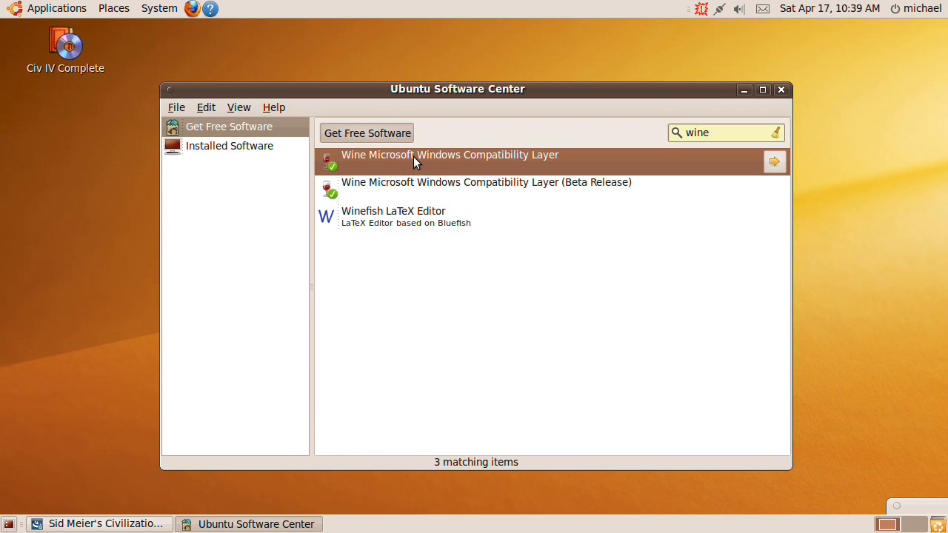
pyautogui.moveTo(612, 166)
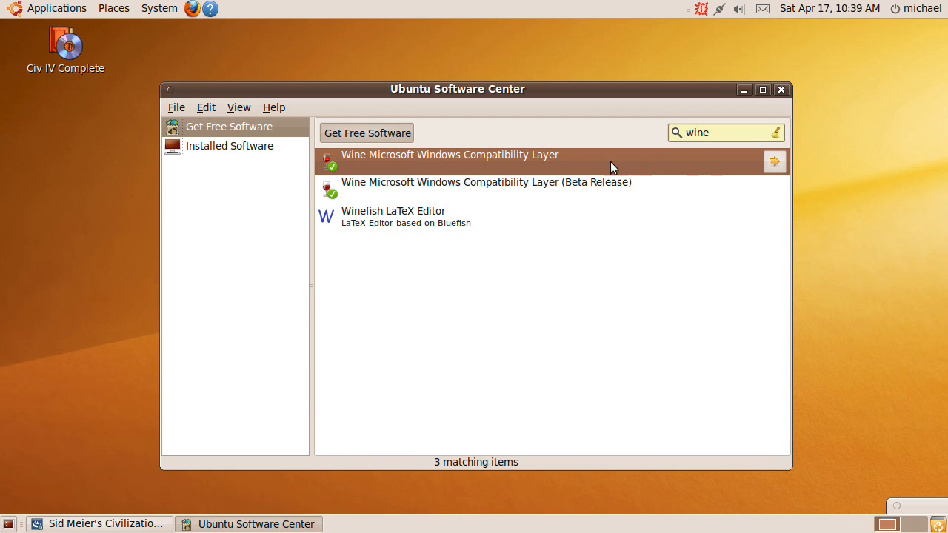
pyautogui.moveTo(667, 165)
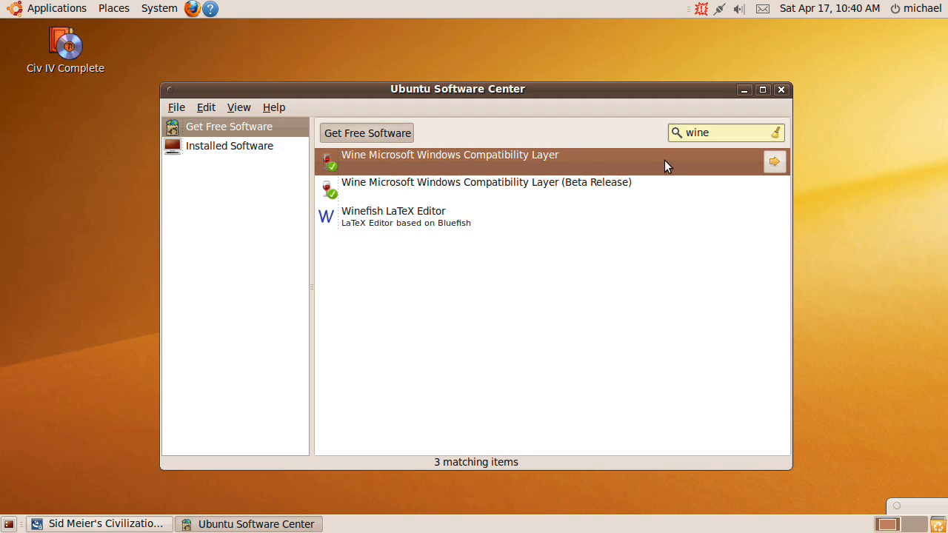
pyautogui.moveTo(642, 163)
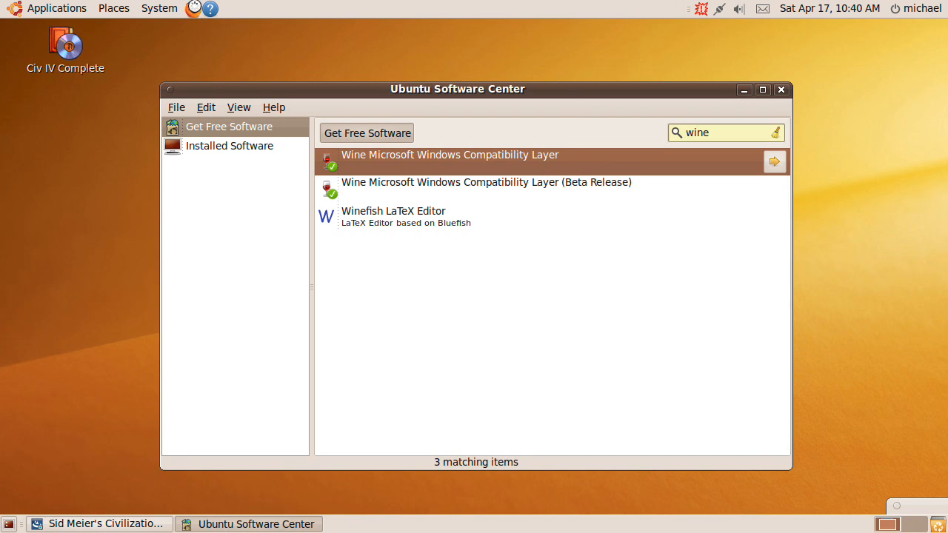
# Launch Firefox and go to winehq.org/download/deb
pyautogui.click(194, 8)
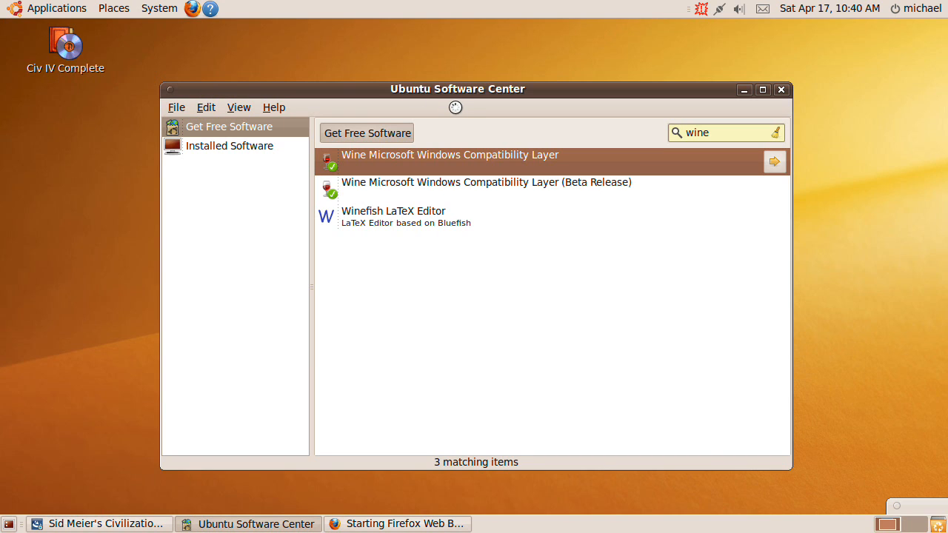
pyautogui.click(398, 524)
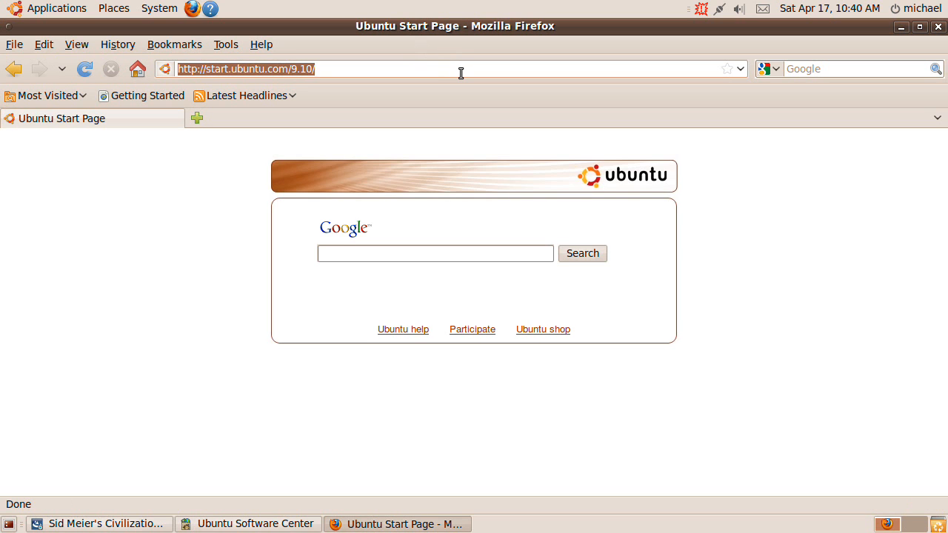
pyautogui.write('winehq')
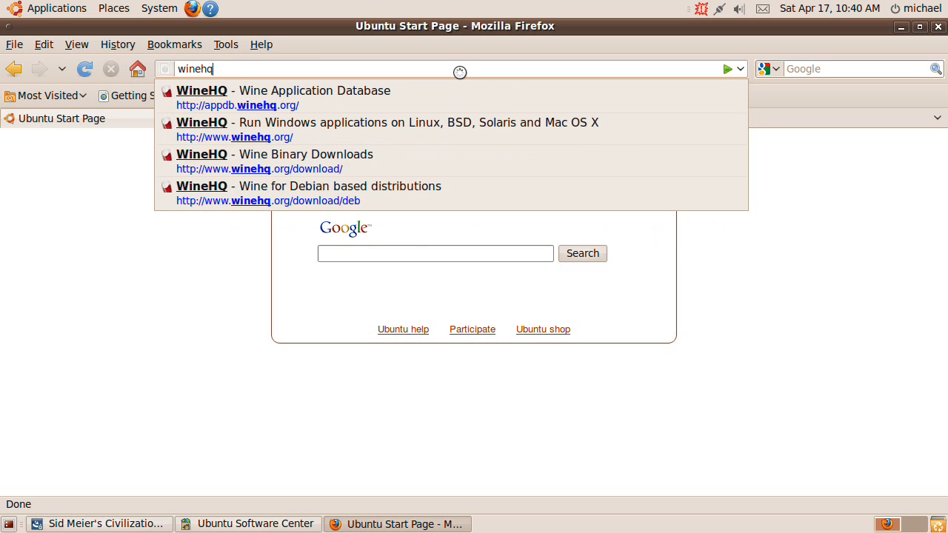
pyautogui.write('.org')
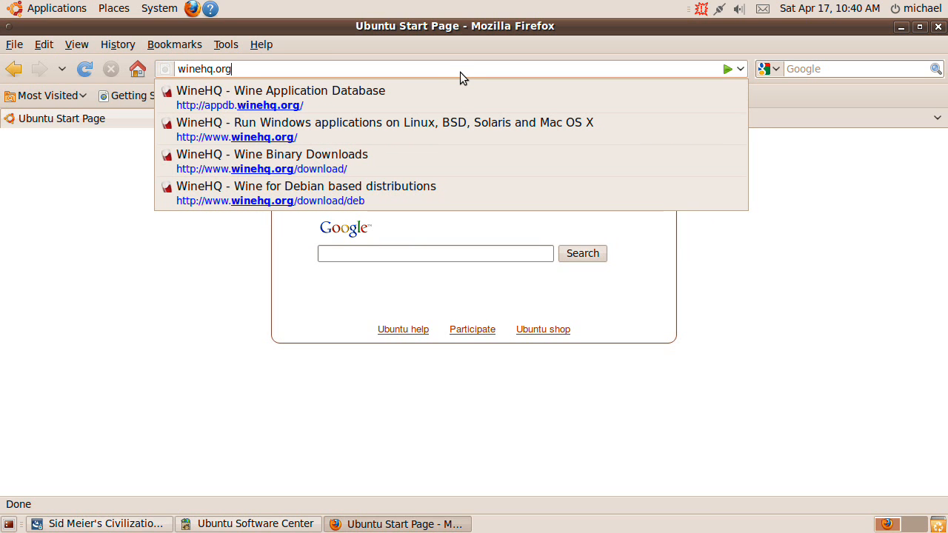
pyautogui.write('/')
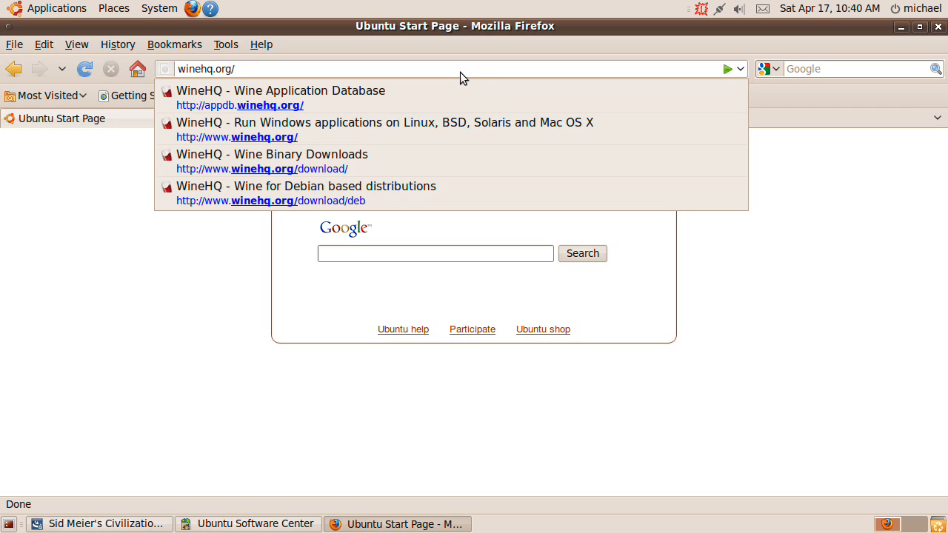
pyautogui.write('down')
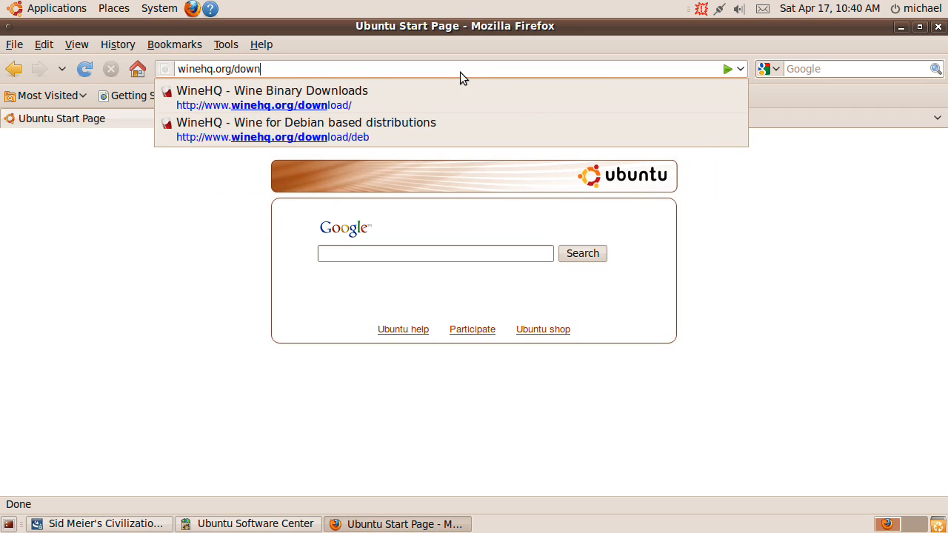
pyautogui.write('load/')
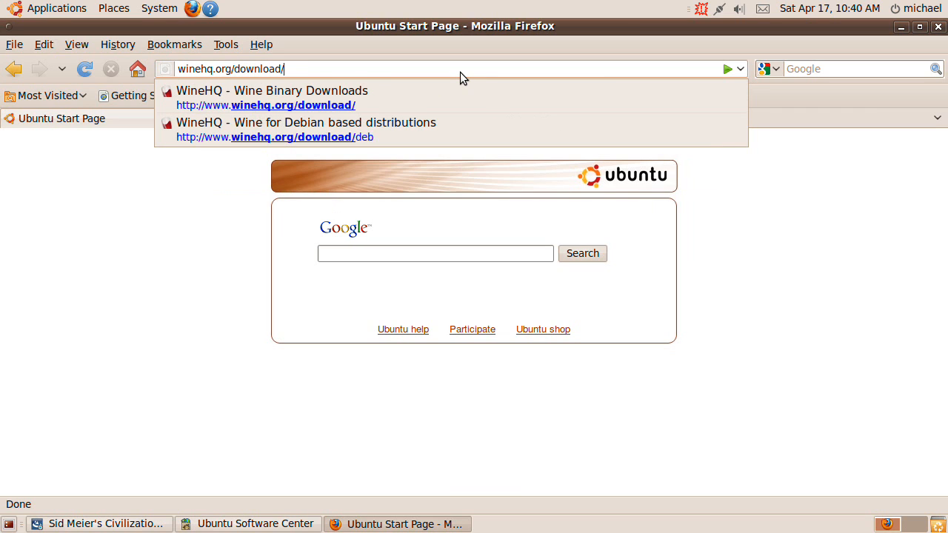
pyautogui.write('deb')
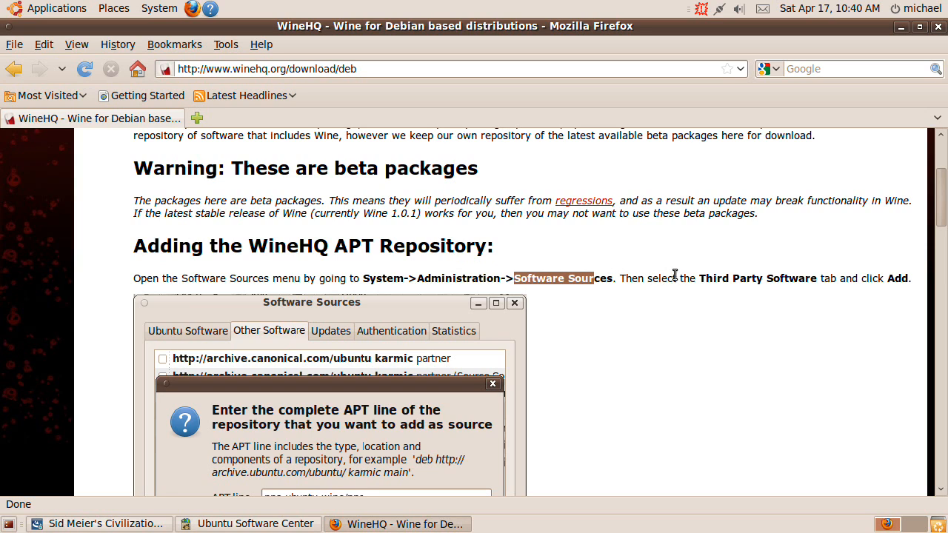
pyautogui.moveTo(330, 333)
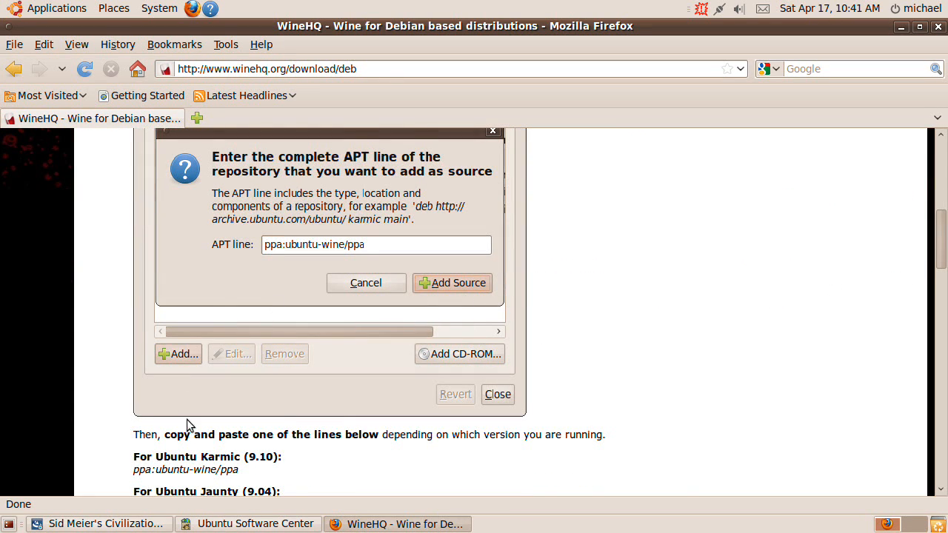
# Select and copy the Karmic repository line ppa:ubuntu-wine/ppa on the WineHQ page
pyautogui.click(365, 283)
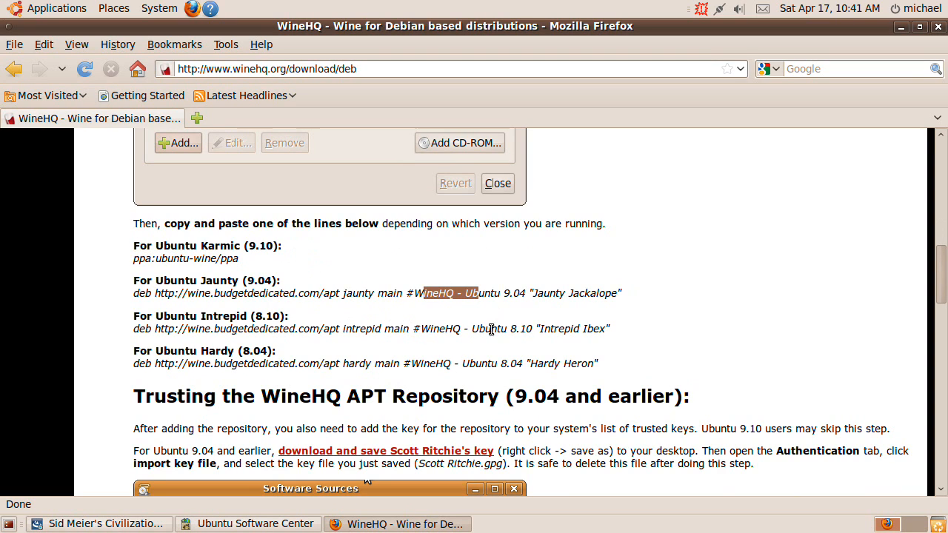
pyautogui.moveTo(373, 365)
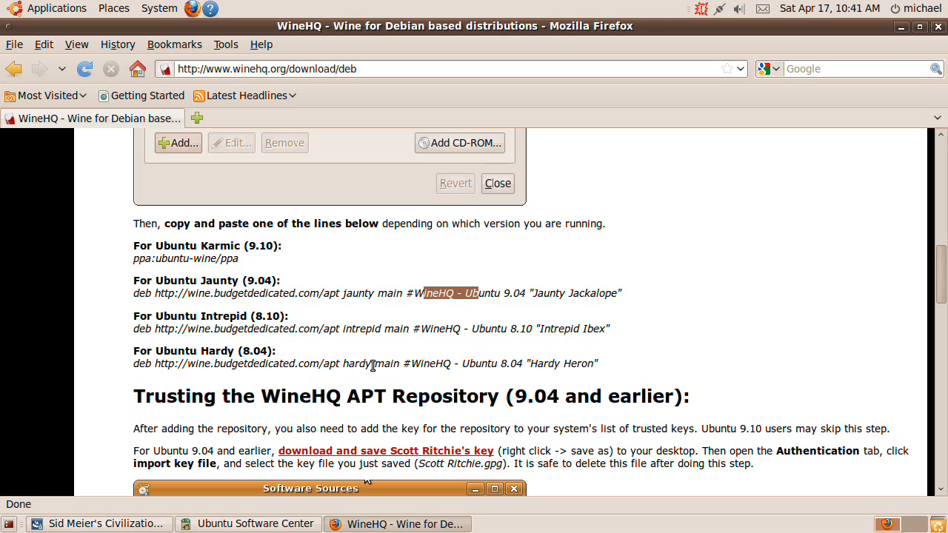
pyautogui.moveTo(241, 313)
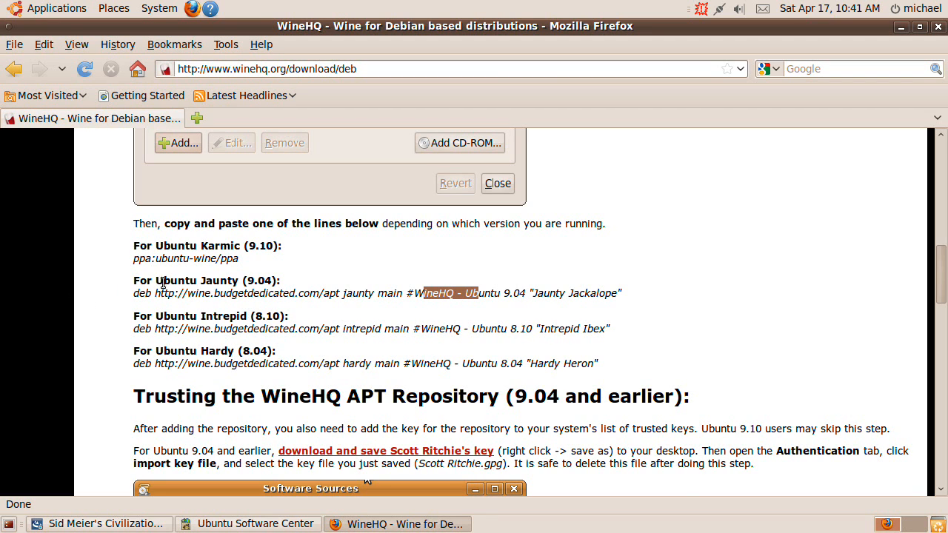
pyautogui.moveTo(231, 259)
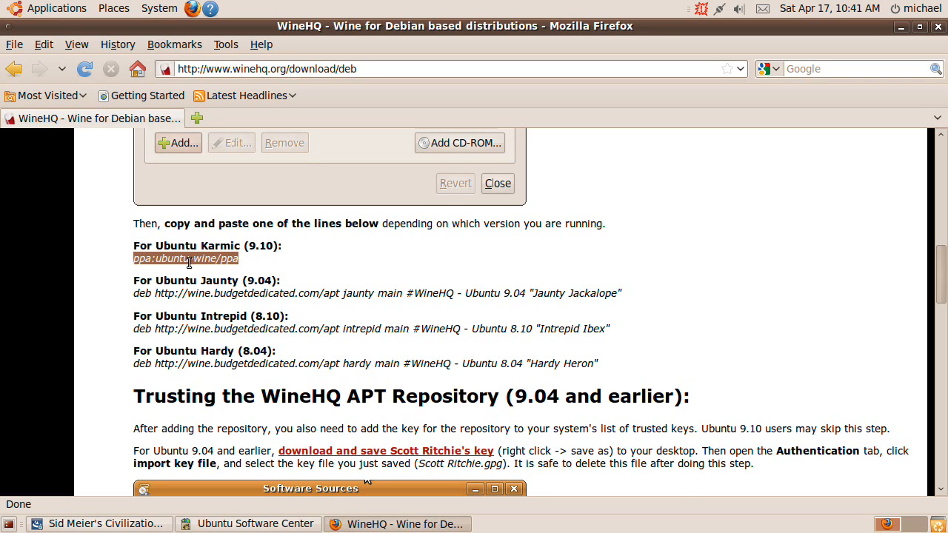
pyautogui.rightClick(186, 258)
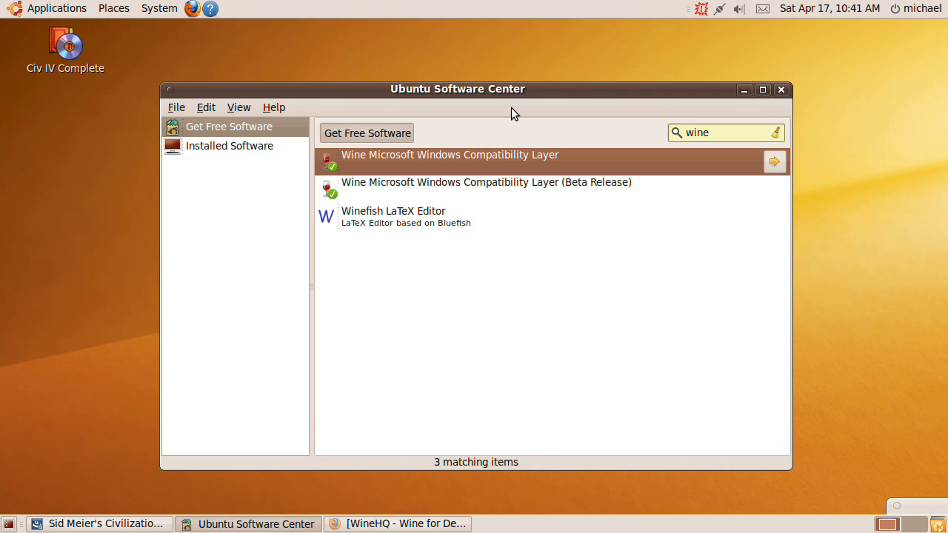
# Open Software Sources and authenticate with the administrator password
pyautogui.click(206, 108)
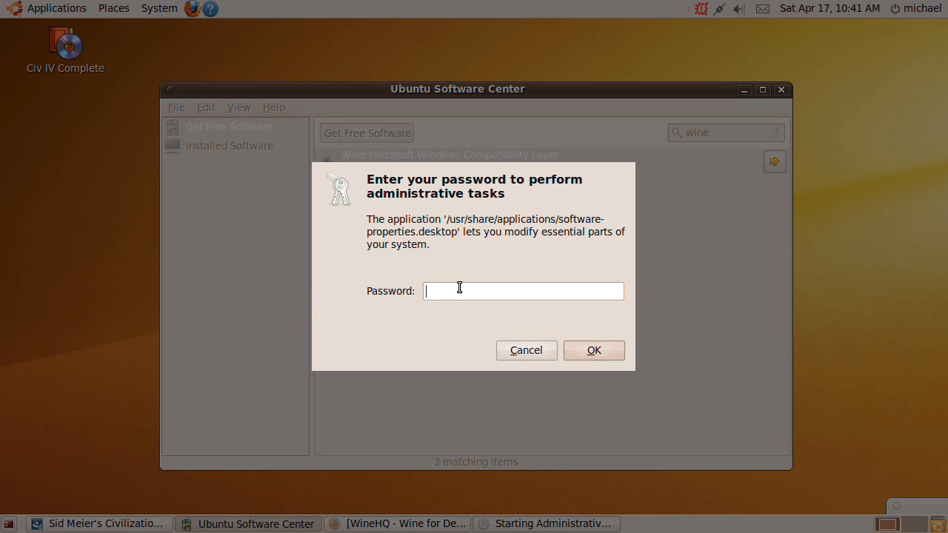
pyautogui.write('password')
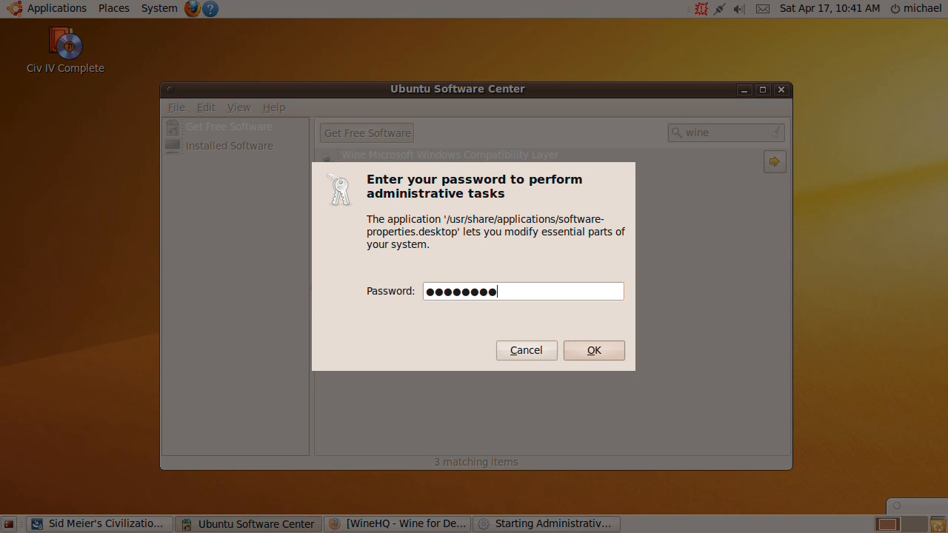
pyautogui.click(593, 351)
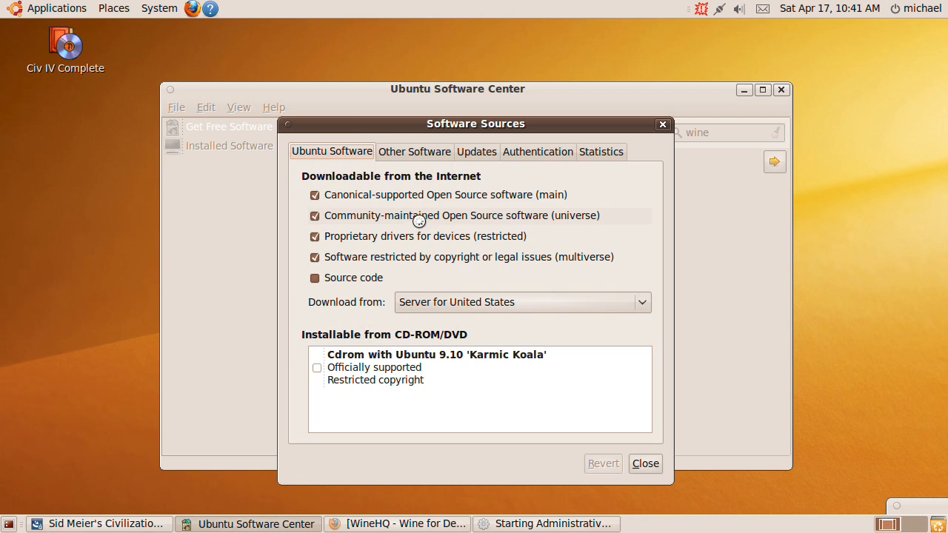
# Under Other Software, try adding ppa:ubuntu-wine/ppa, cancel as it exists, and keep it enabled
pyautogui.click(414, 152)
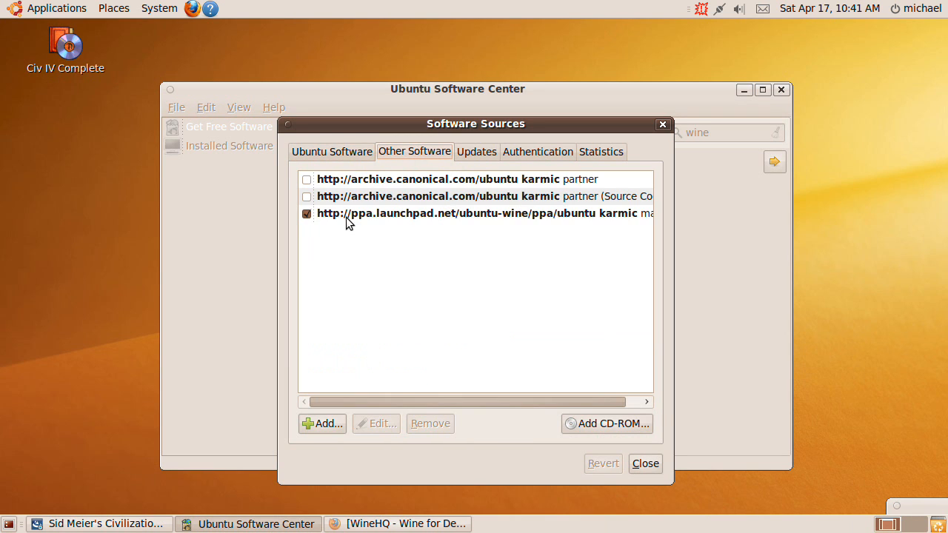
pyautogui.click(482, 214)
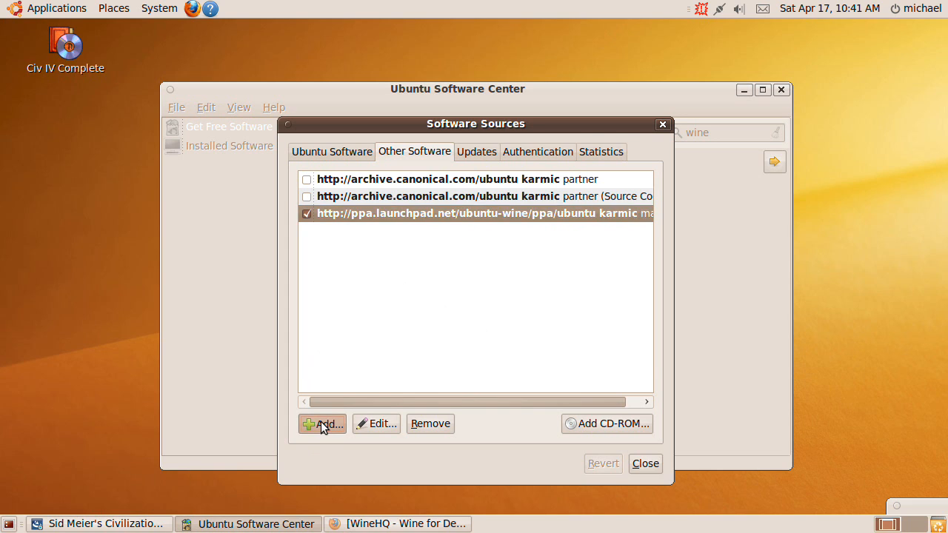
pyautogui.click(321, 424)
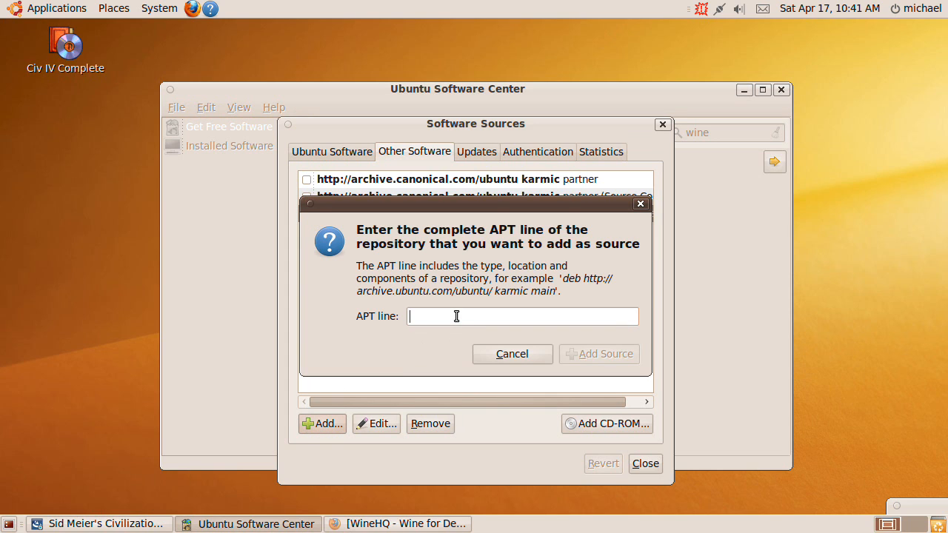
pyautogui.write('ppa:ubuntu-wine/ppa')
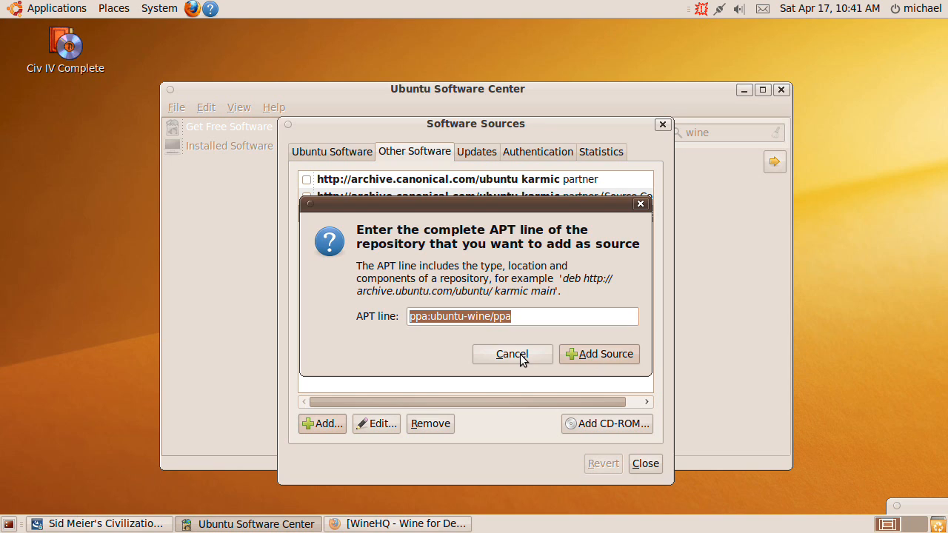
pyautogui.click(598, 354)
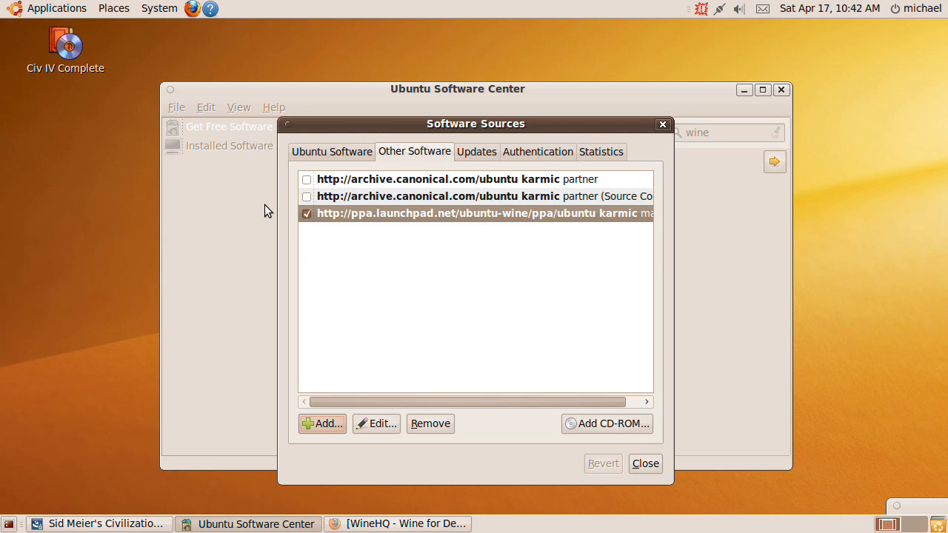
pyautogui.click(307, 213)
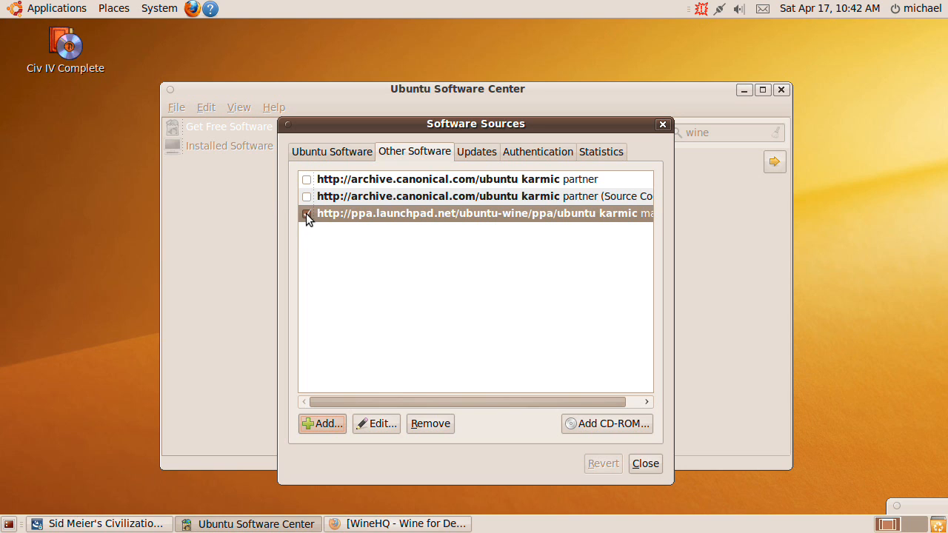
pyautogui.click(306, 213)
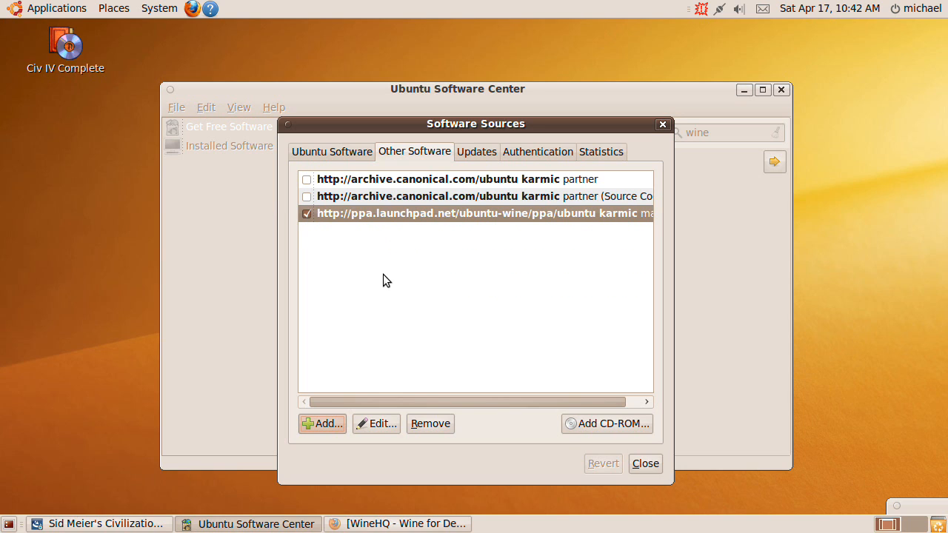
# Close the Software Sources window
pyautogui.click(644, 463)
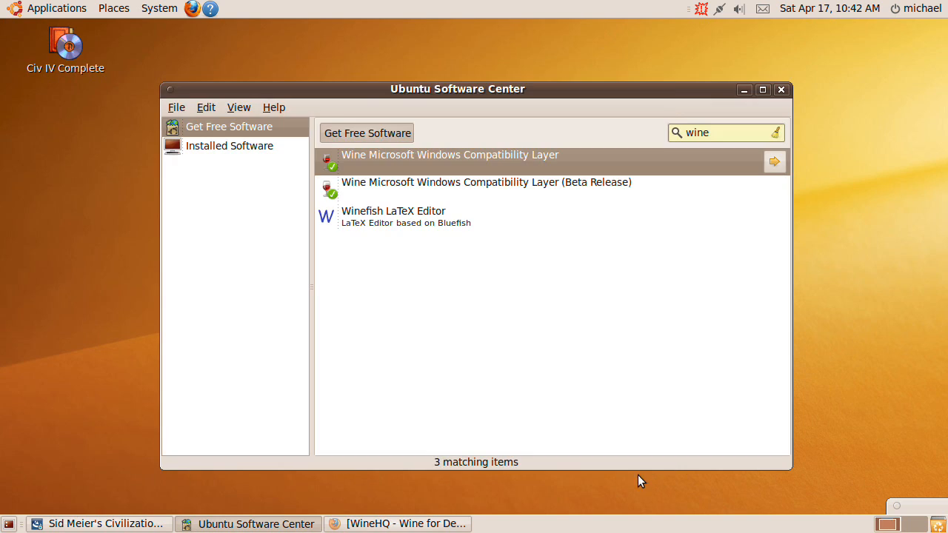
pyautogui.moveTo(697, 166)
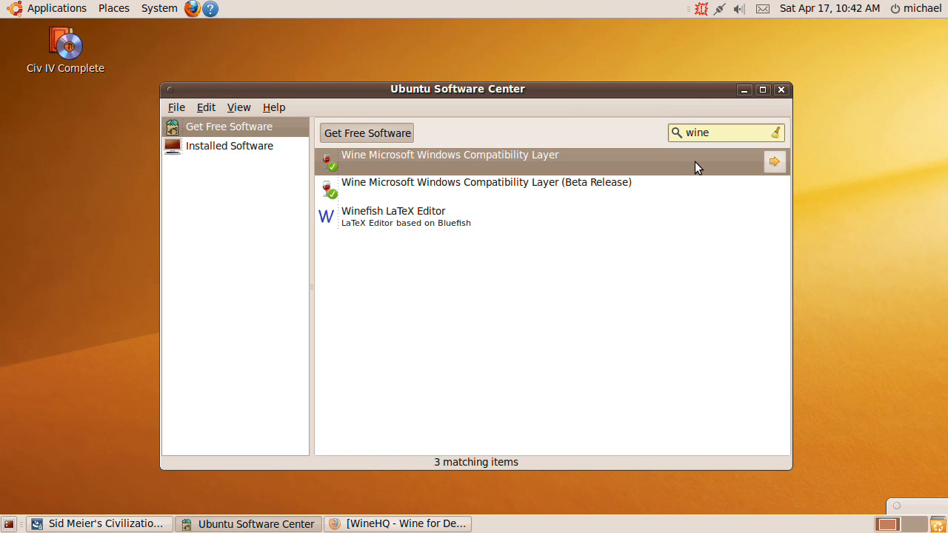
pyautogui.moveTo(441, 171)
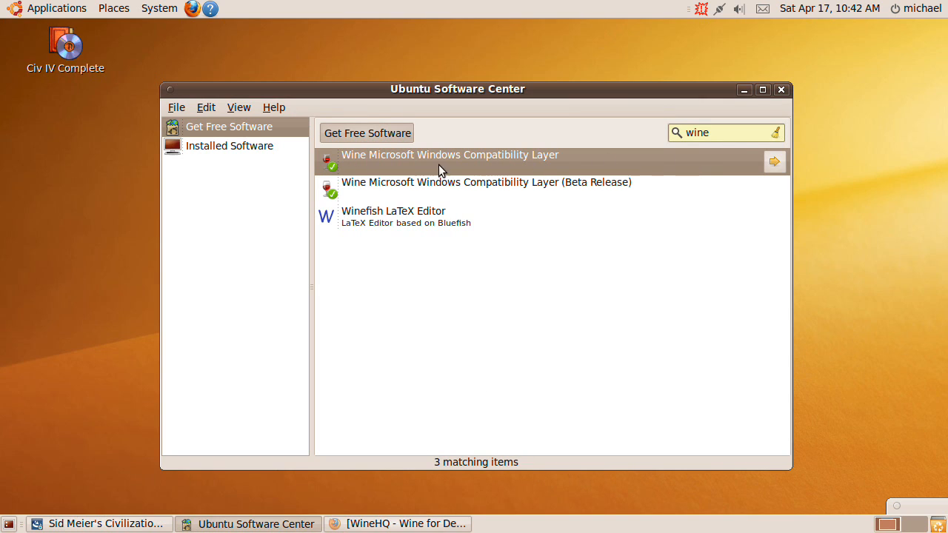
pyautogui.moveTo(340, 162)
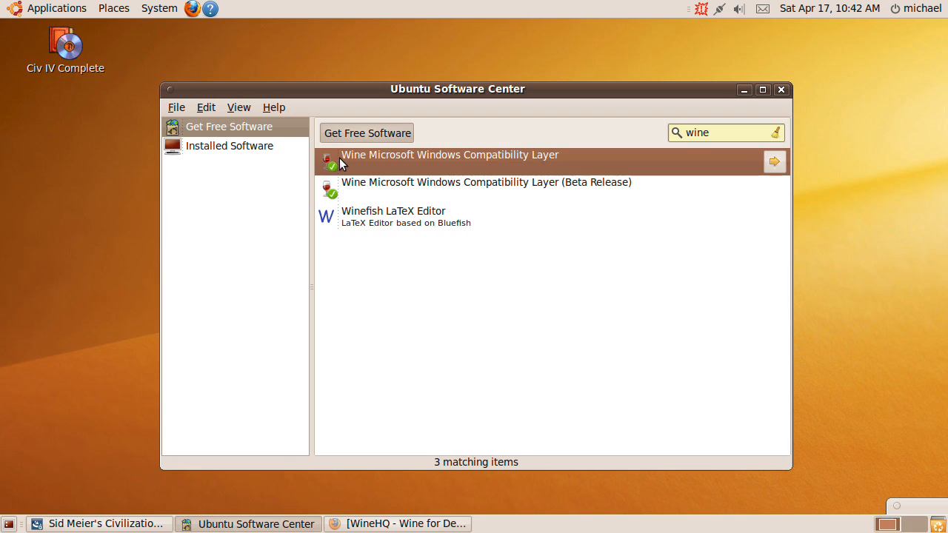
pyautogui.moveTo(569, 161)
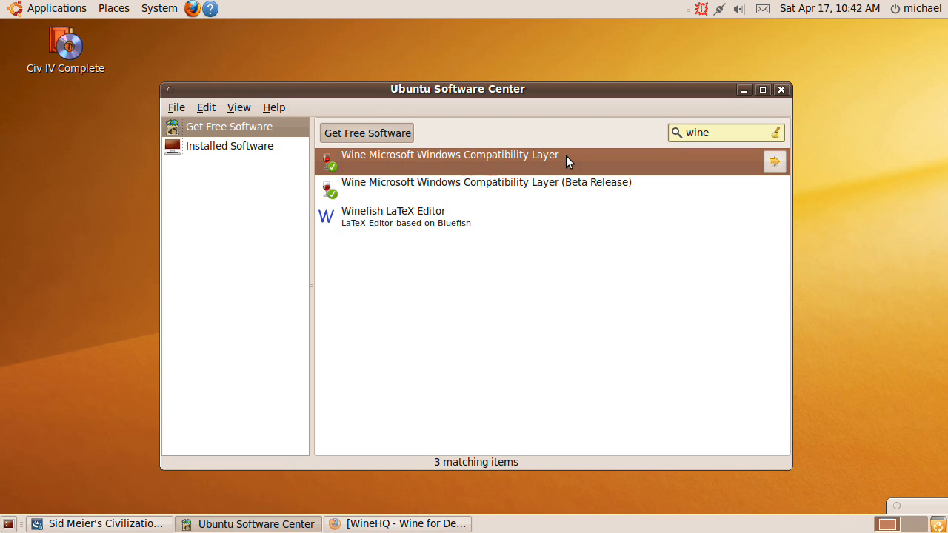
pyautogui.moveTo(399, 159)
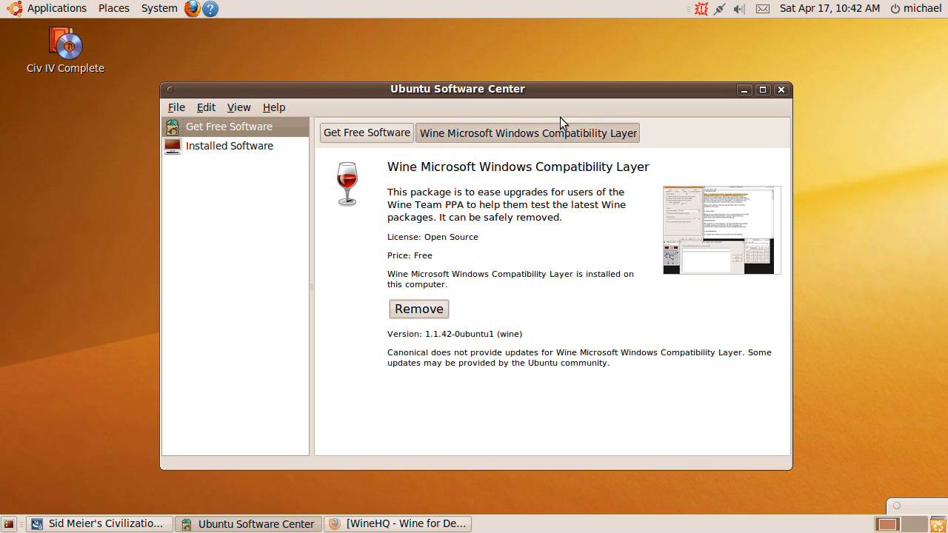
pyautogui.moveTo(719, 135)
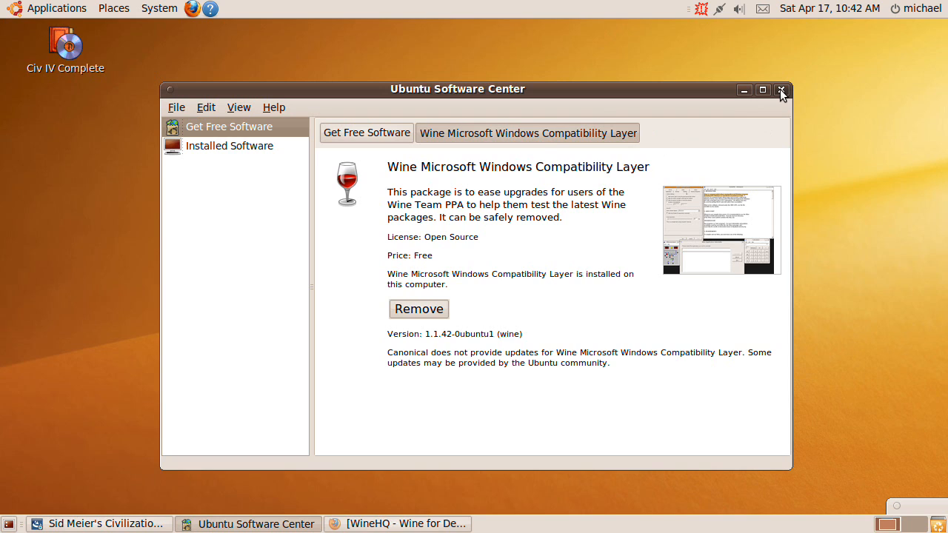
# Close Ubuntu Software Center and bring up the Applications menu
pyautogui.click(782, 89)
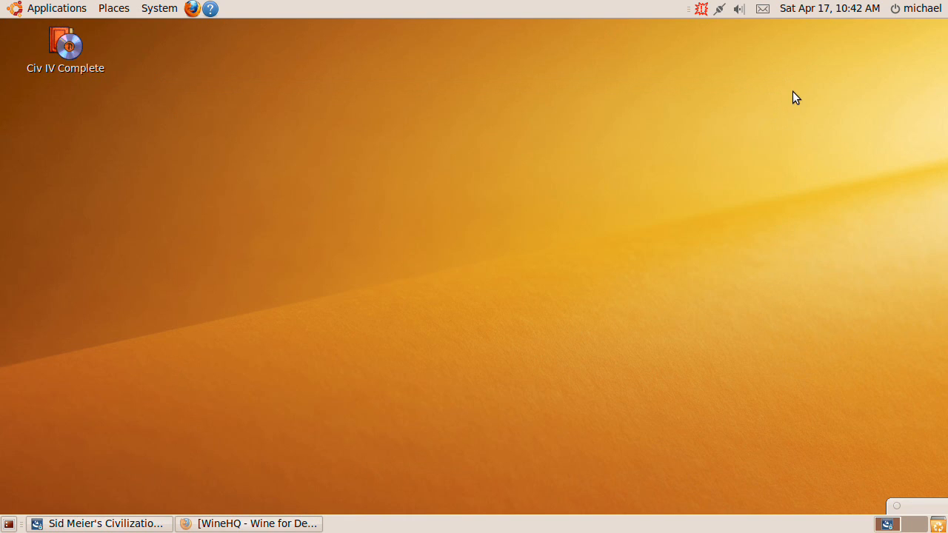
pyautogui.moveTo(110, 32)
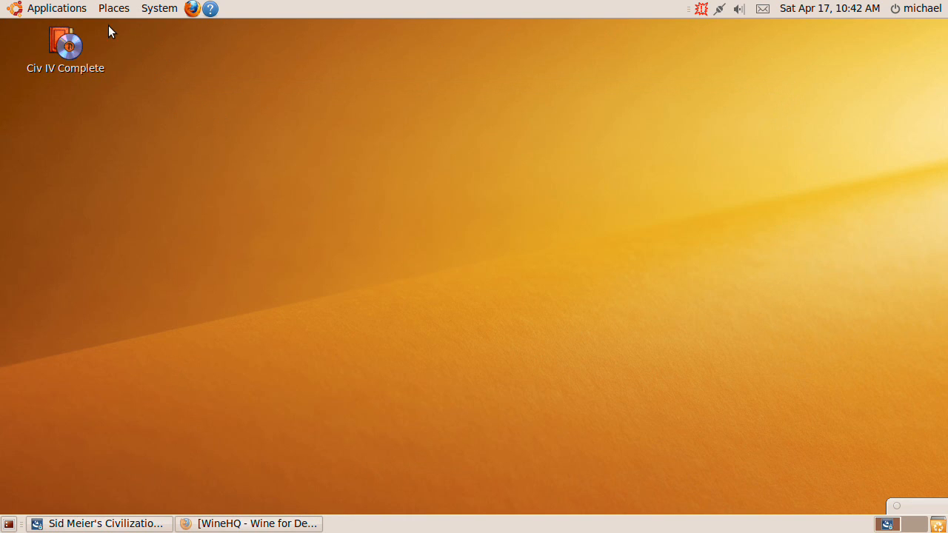
pyautogui.click(47, 9)
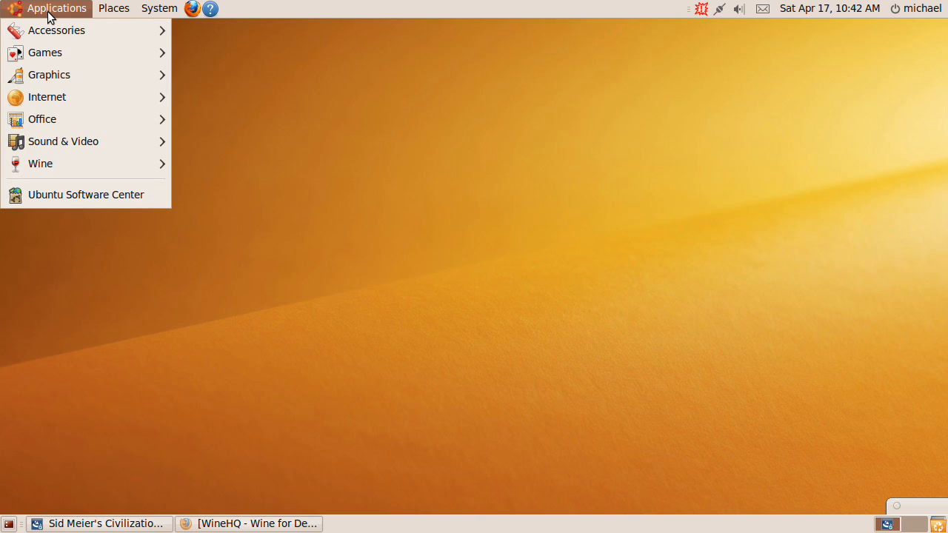
pyautogui.moveTo(52, 13)
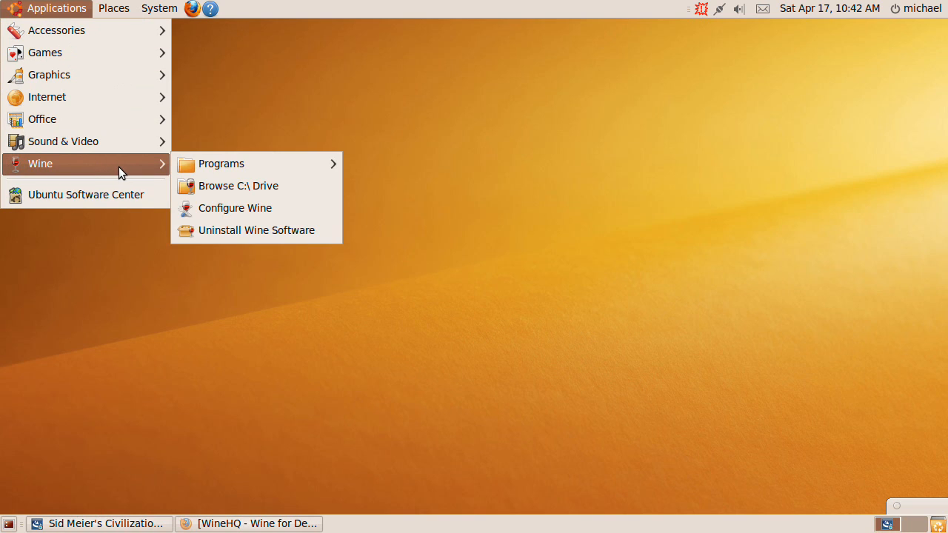
pyautogui.moveTo(251, 163)
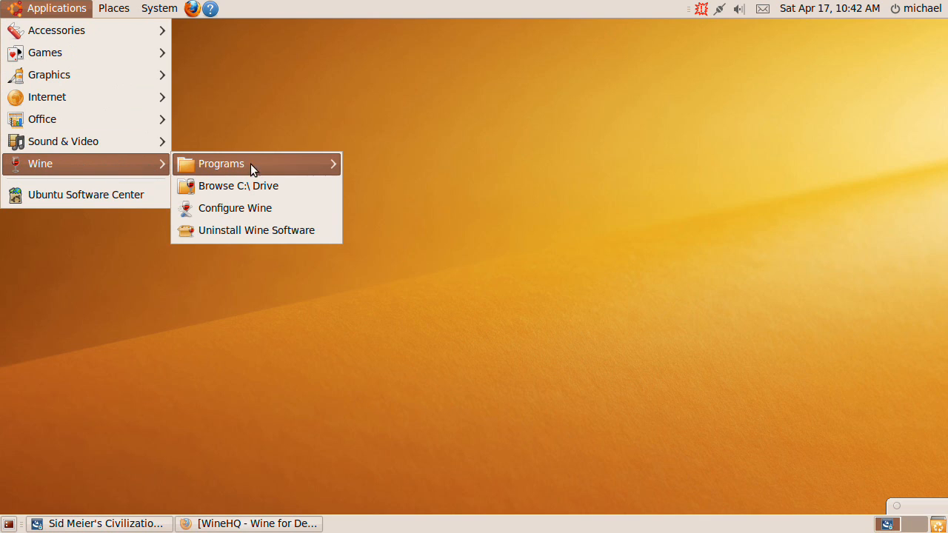
pyautogui.moveTo(229, 164)
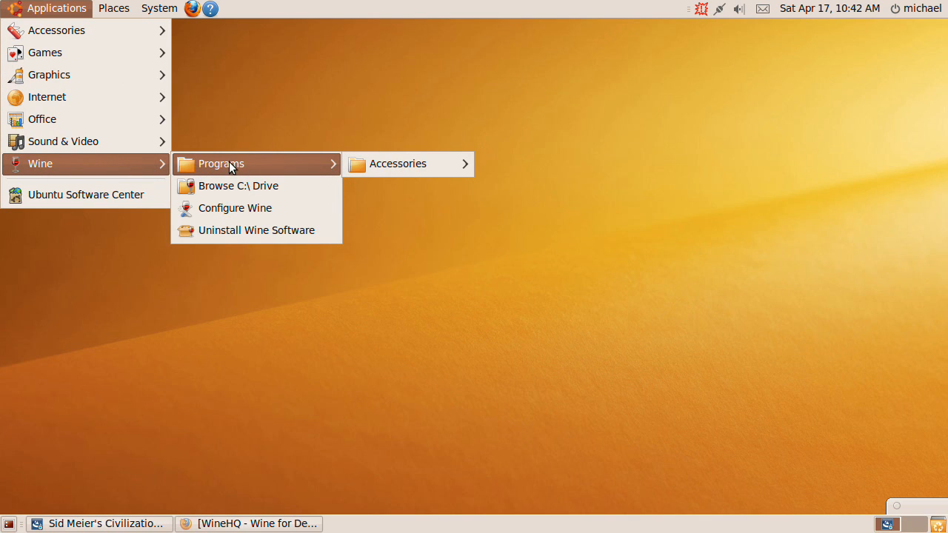
pyautogui.moveTo(220, 171)
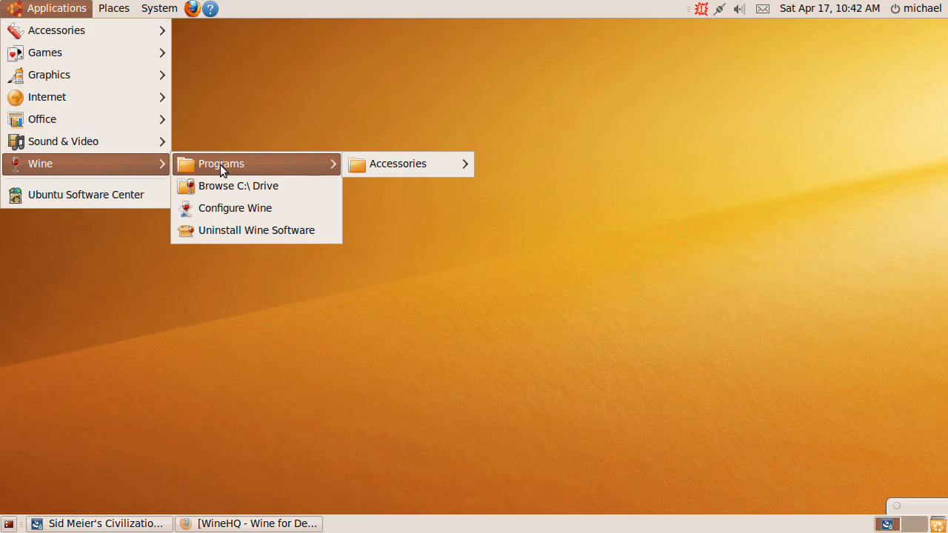
pyautogui.moveTo(348, 164)
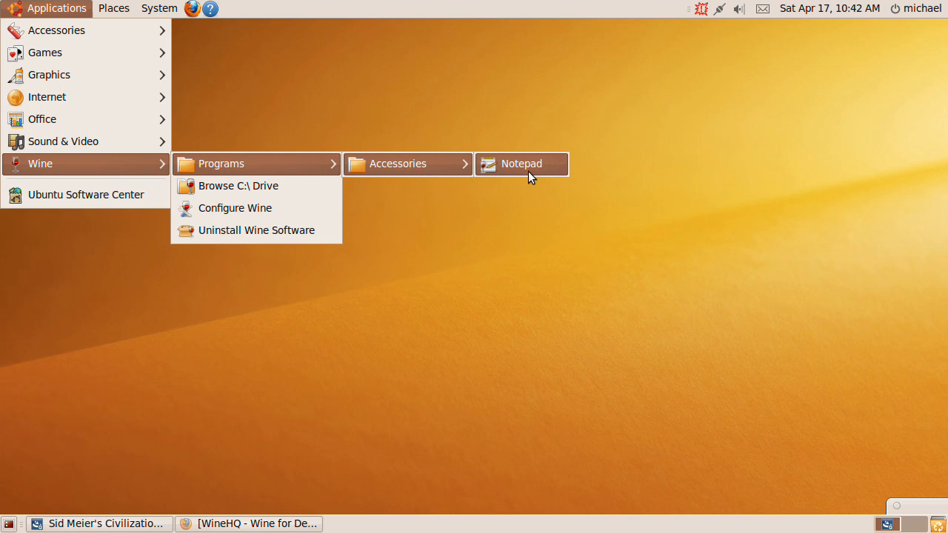
pyautogui.moveTo(229, 174)
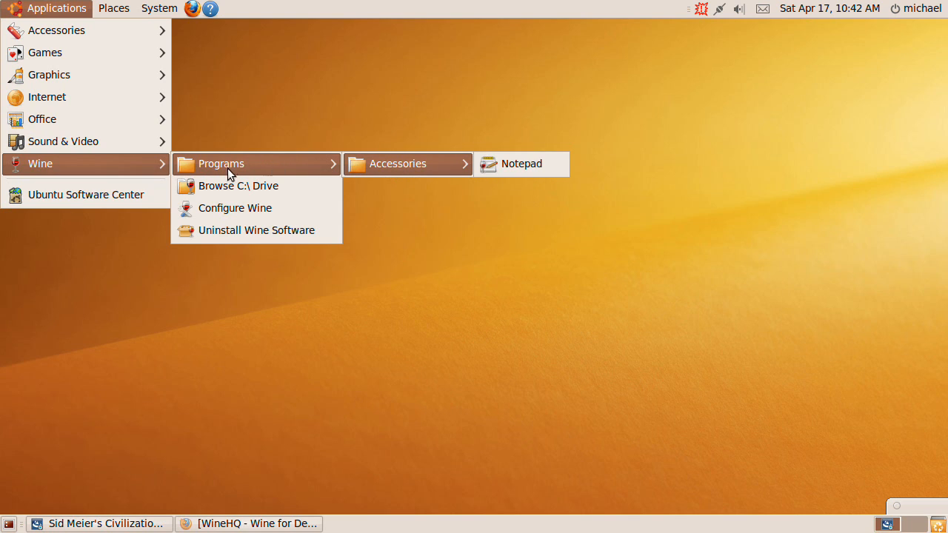
pyautogui.moveTo(521, 164)
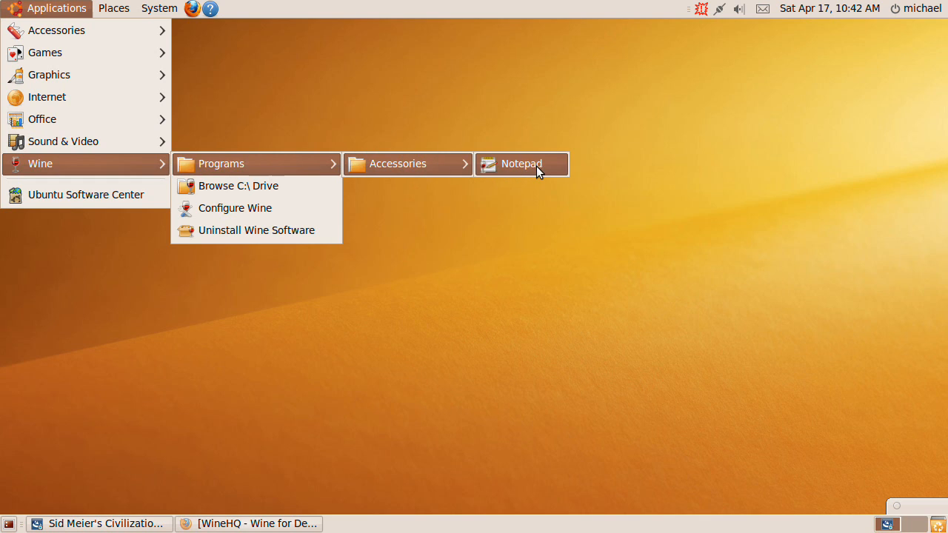
pyautogui.moveTo(237, 186)
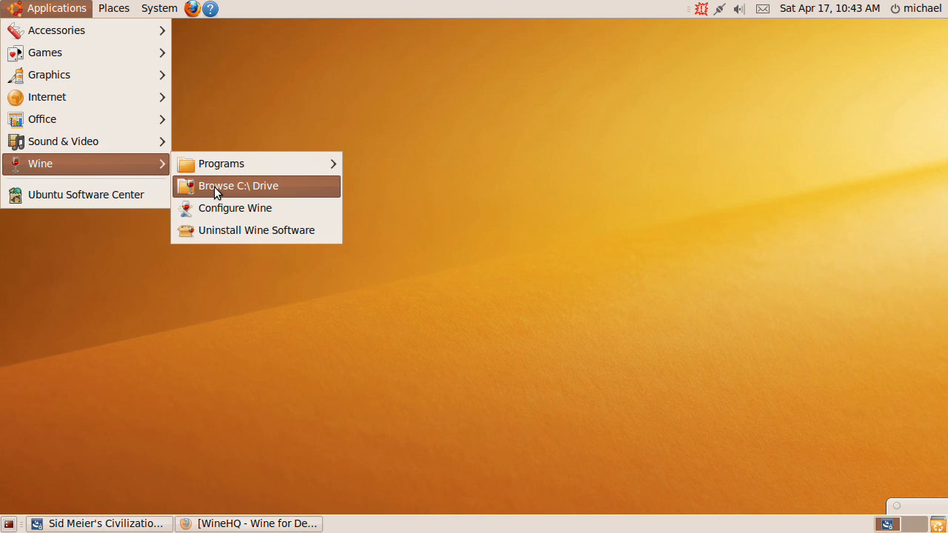
# Browse Wine's C: drive in the file browser, select the windows folder, then close it
pyautogui.click(237, 186)
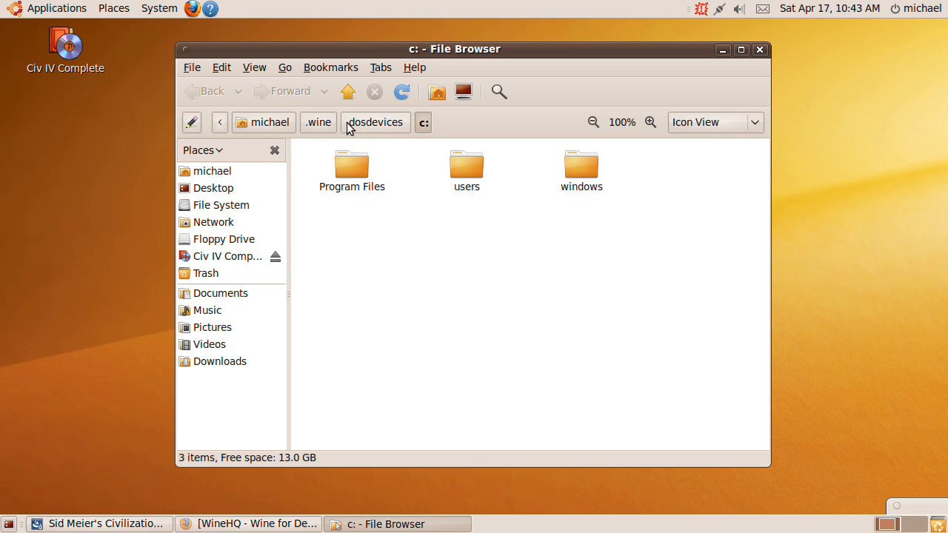
pyautogui.moveTo(455, 145)
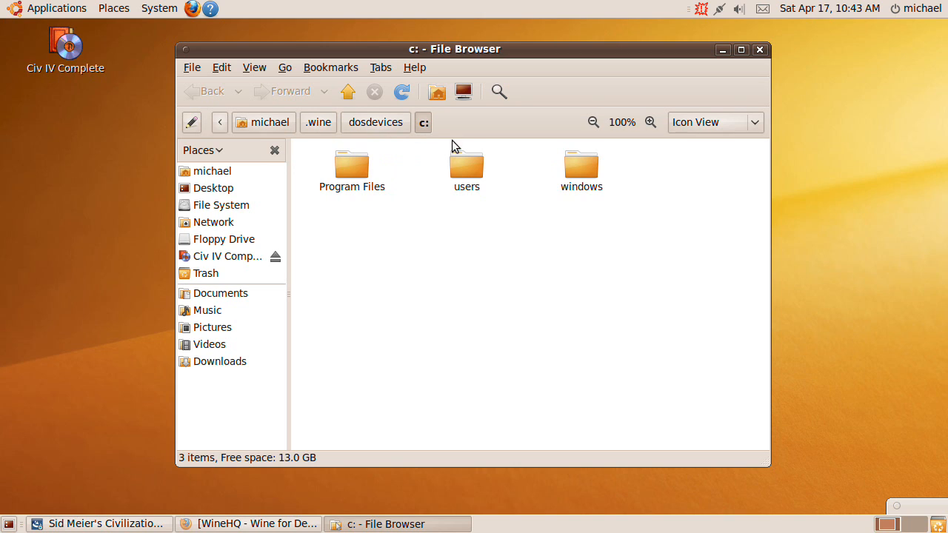
pyautogui.click(581, 165)
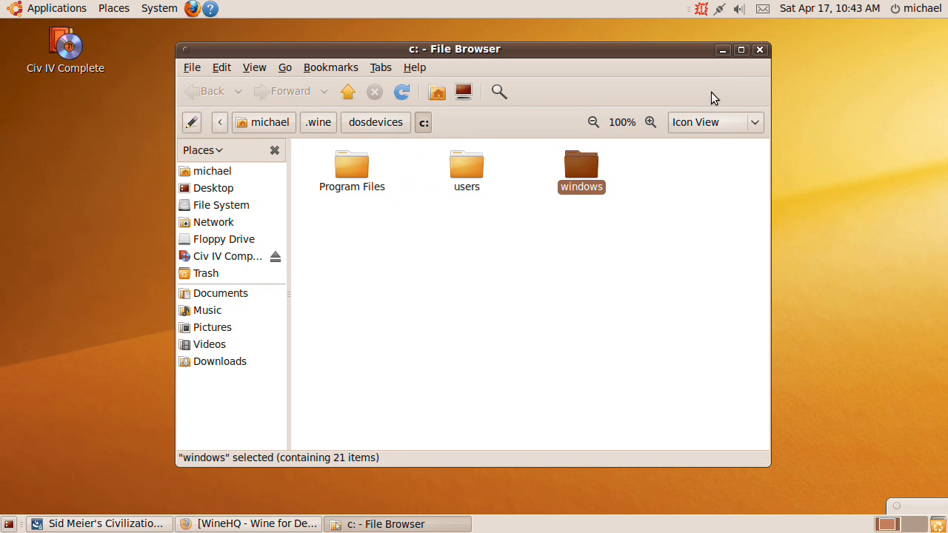
pyautogui.moveTo(760, 50)
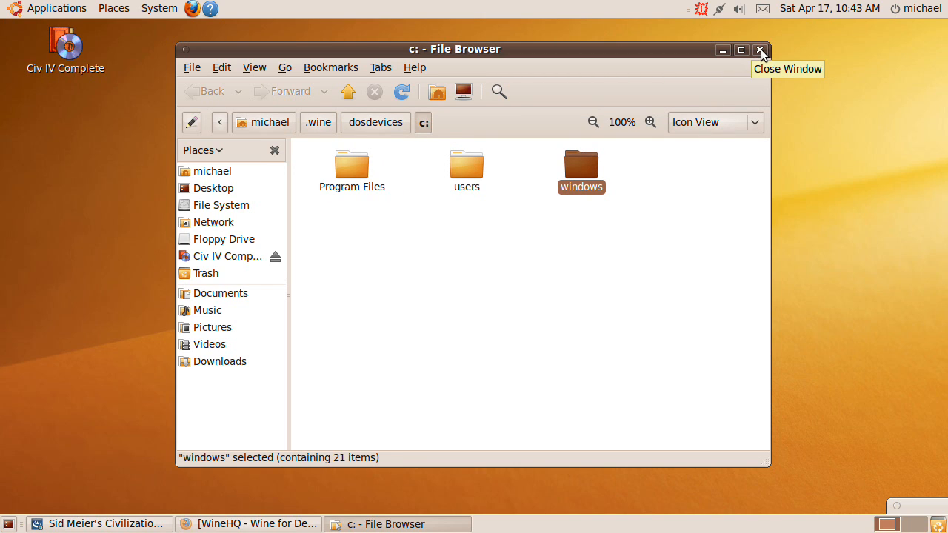
pyautogui.click(761, 50)
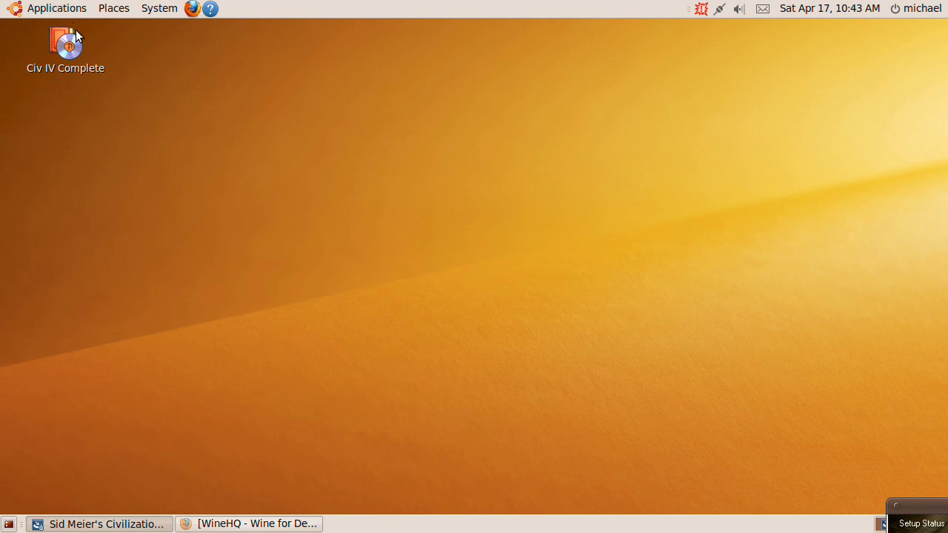
pyautogui.click(46, 8)
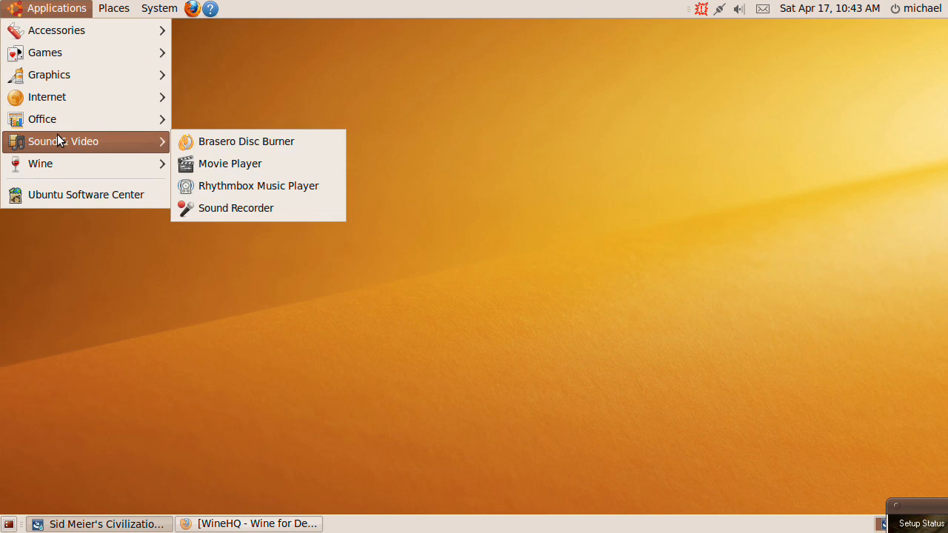
pyautogui.moveTo(40, 163)
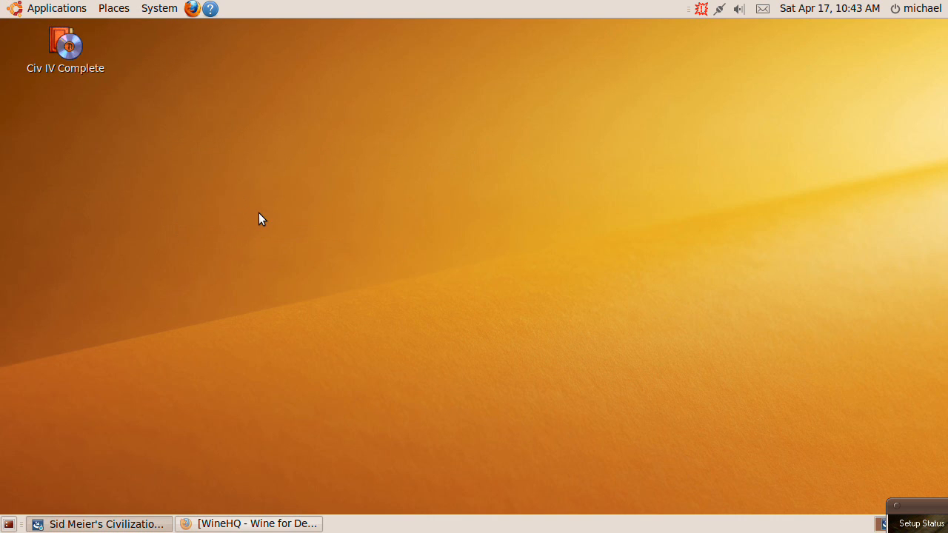
pyautogui.moveTo(335, 136)
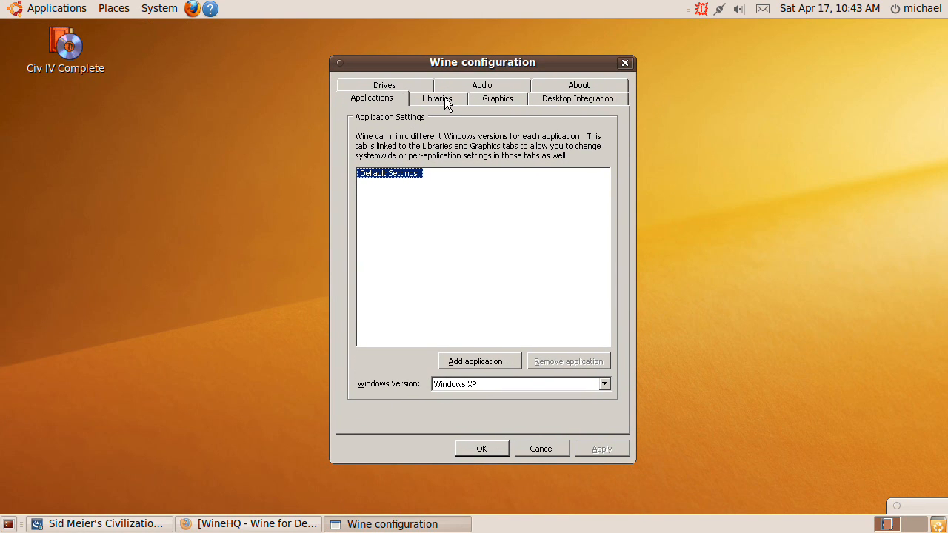
pyautogui.click(498, 98)
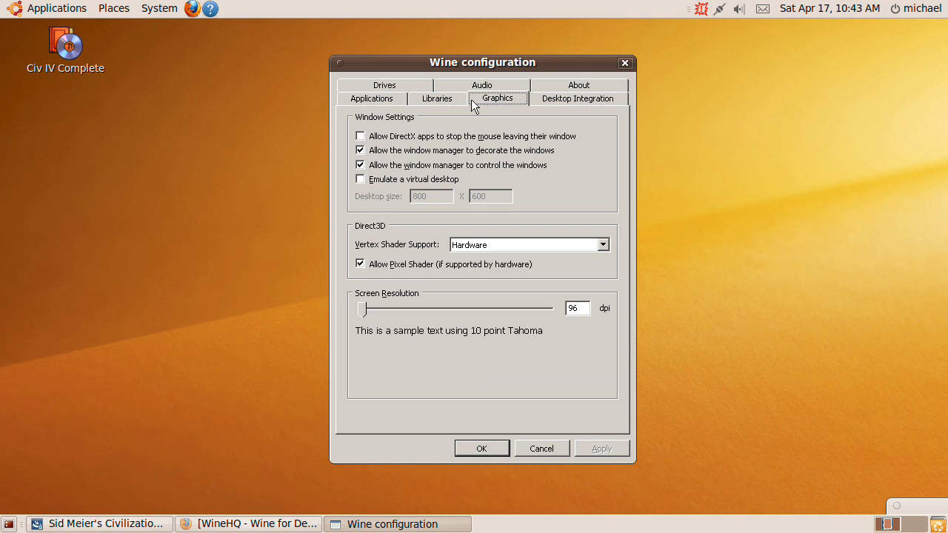
pyautogui.click(372, 98)
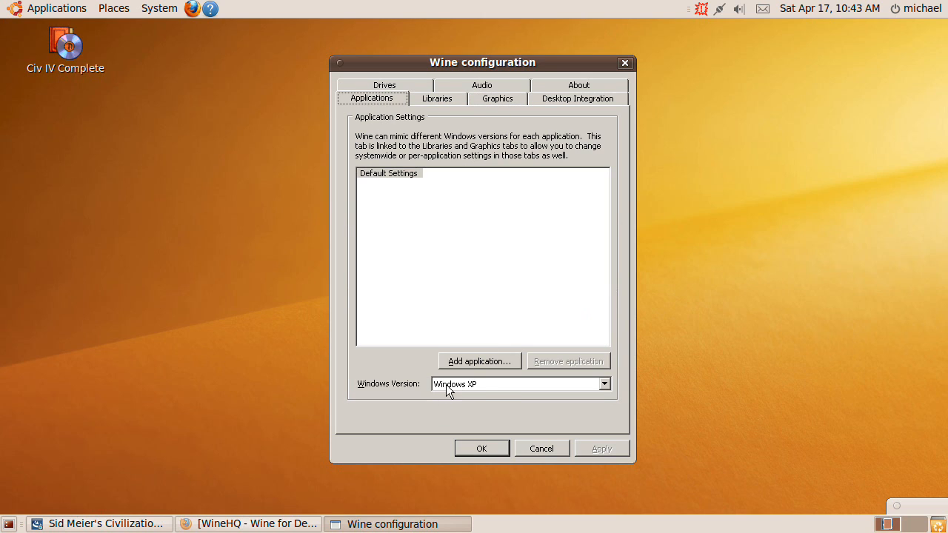
pyautogui.click(605, 383)
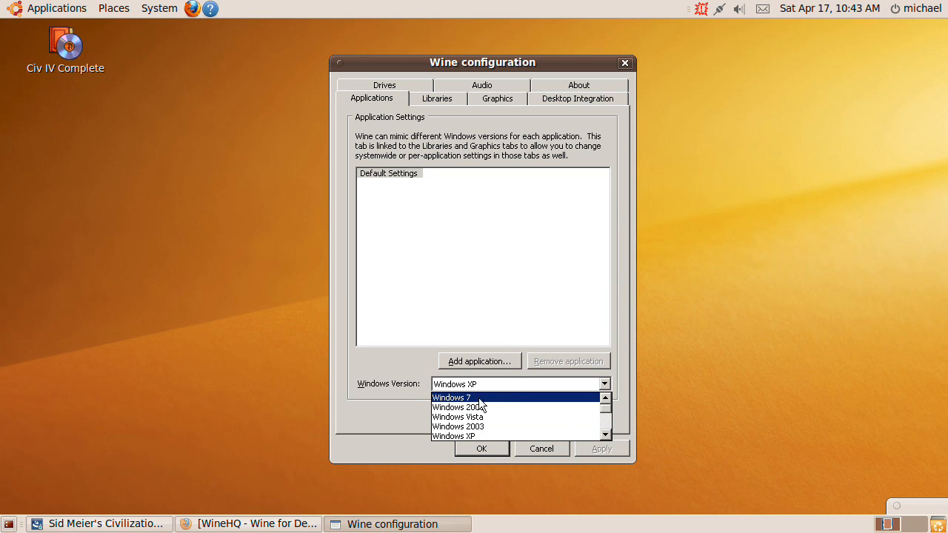
pyautogui.moveTo(544, 407)
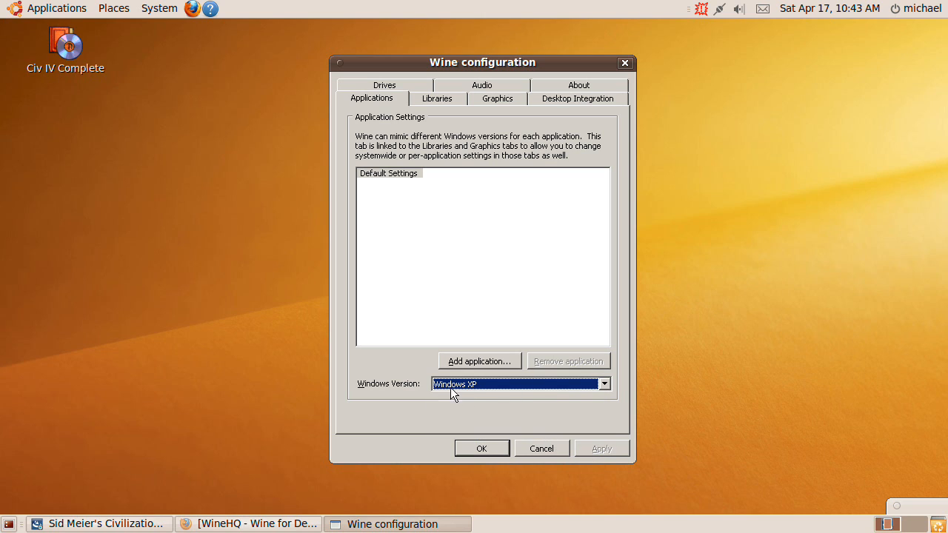
pyautogui.click(437, 98)
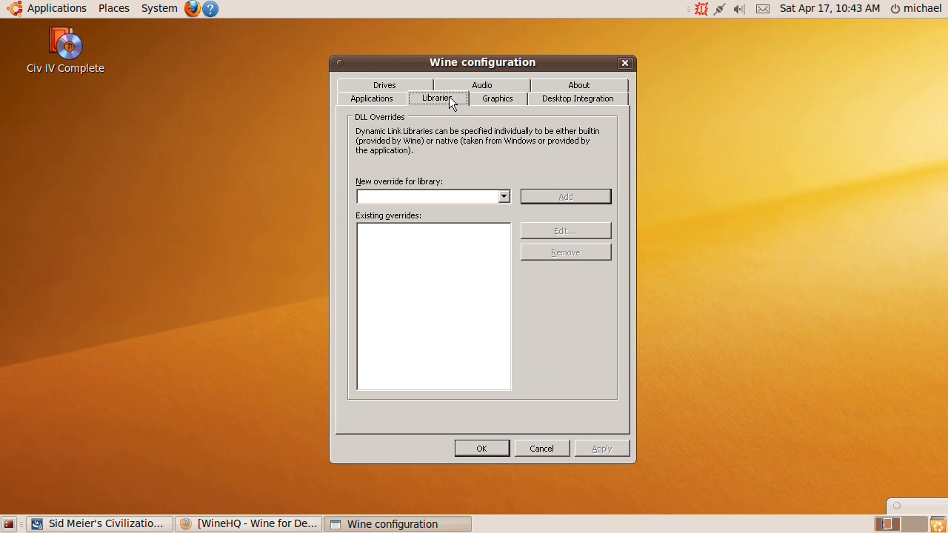
pyautogui.moveTo(503, 102)
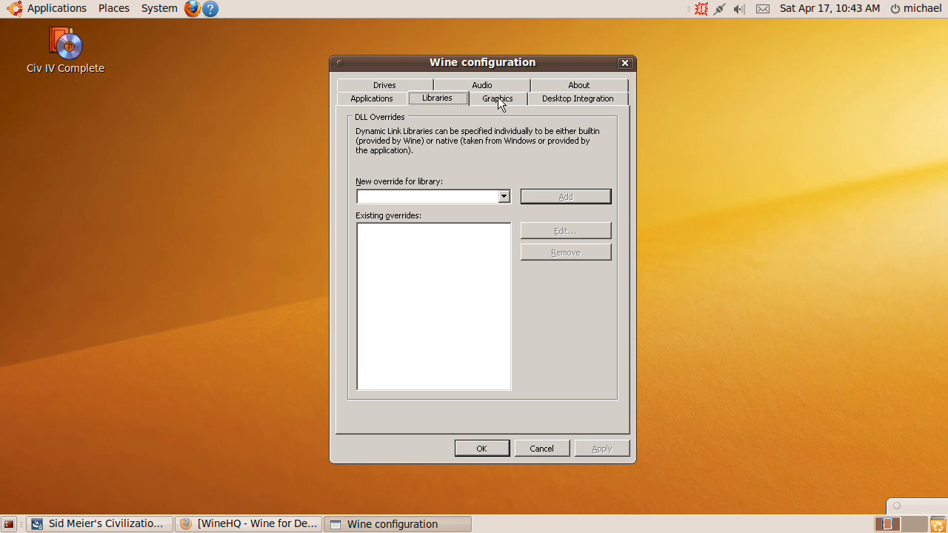
pyautogui.moveTo(466, 156)
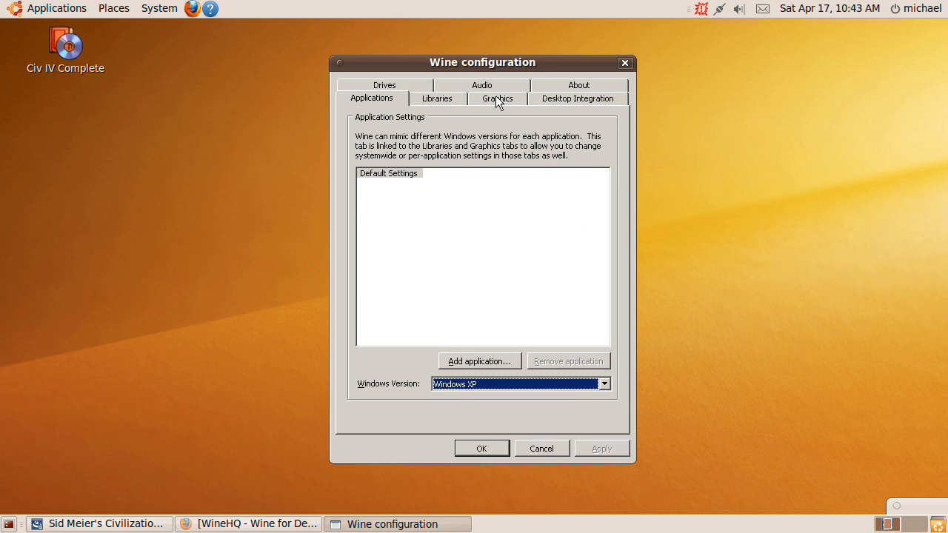
# On the Graphics tab, toggle 'Emulate a virtual desktop' on and off, leaving it unchecked
pyautogui.click(497, 98)
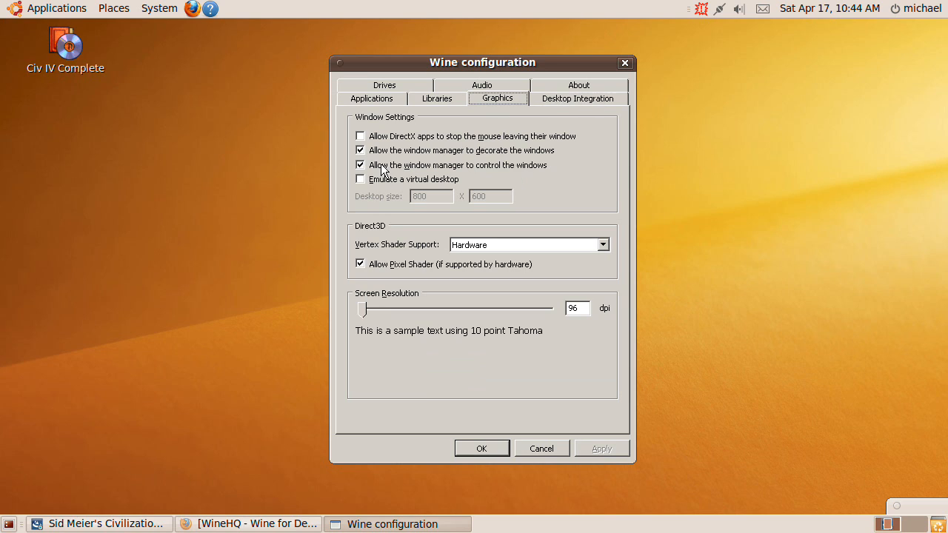
pyautogui.click(360, 179)
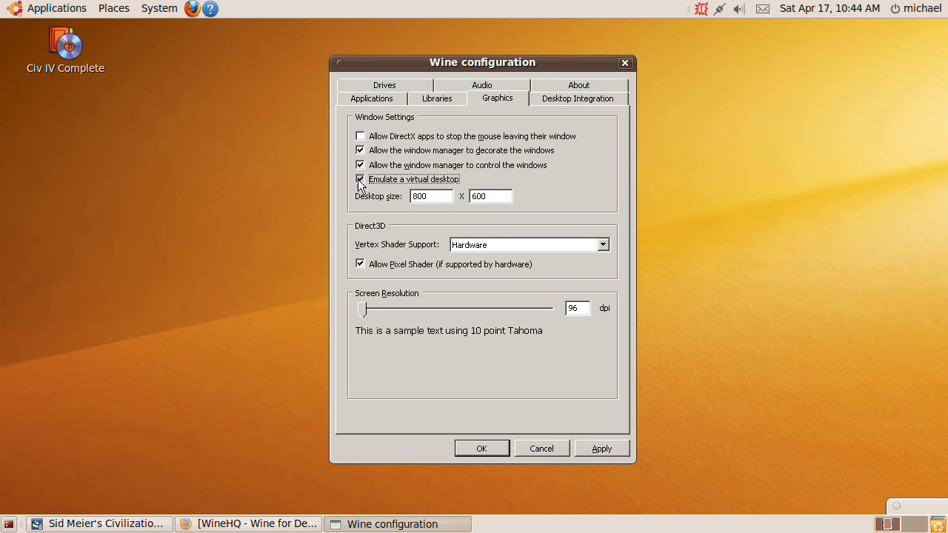
pyautogui.click(360, 179)
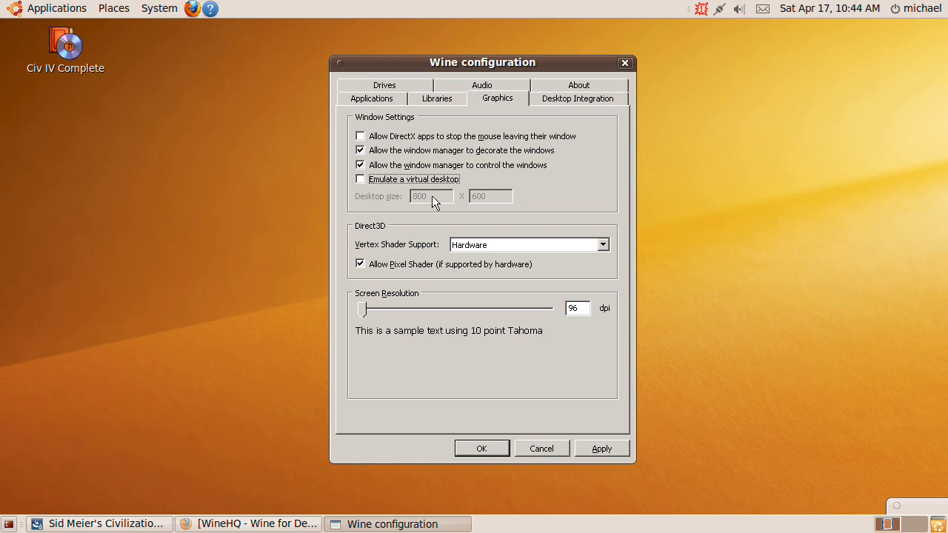
pyautogui.click(361, 179)
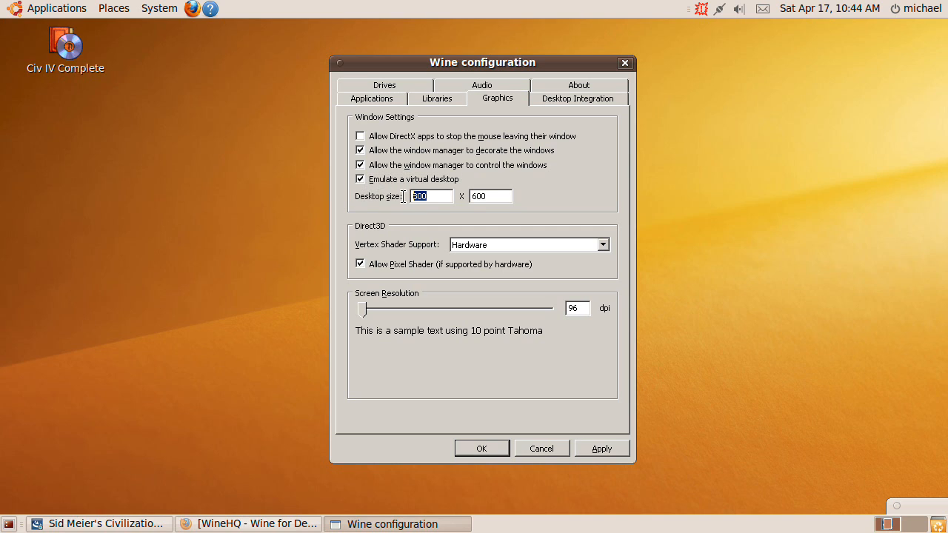
pyautogui.click(360, 179)
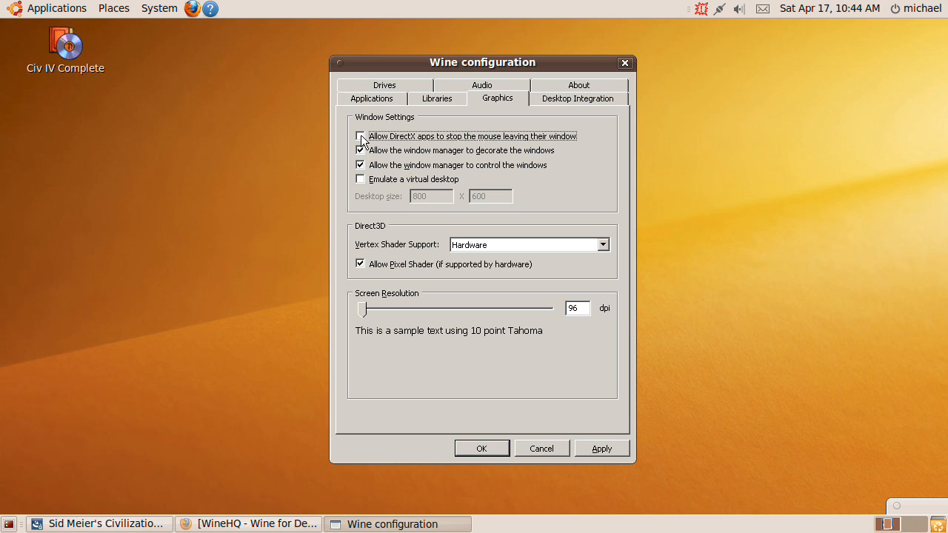
pyautogui.click(361, 136)
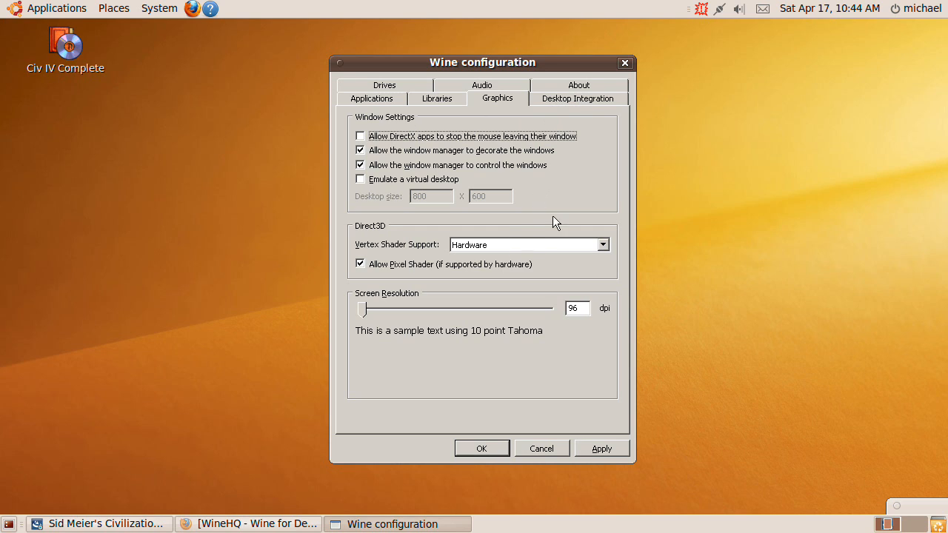
# Show the Desktop Integration folder mappings with My Documents linked to /home/michael
pyautogui.click(577, 98)
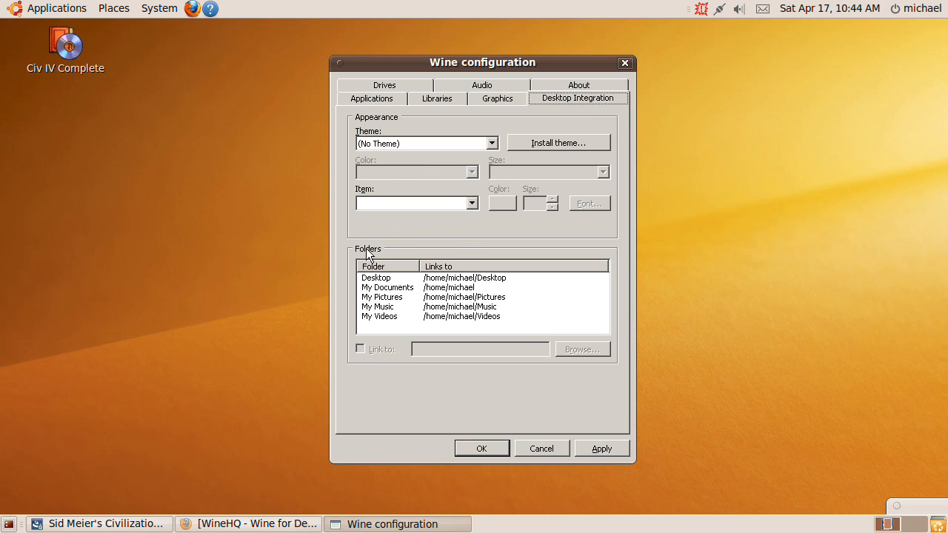
pyautogui.moveTo(379, 287)
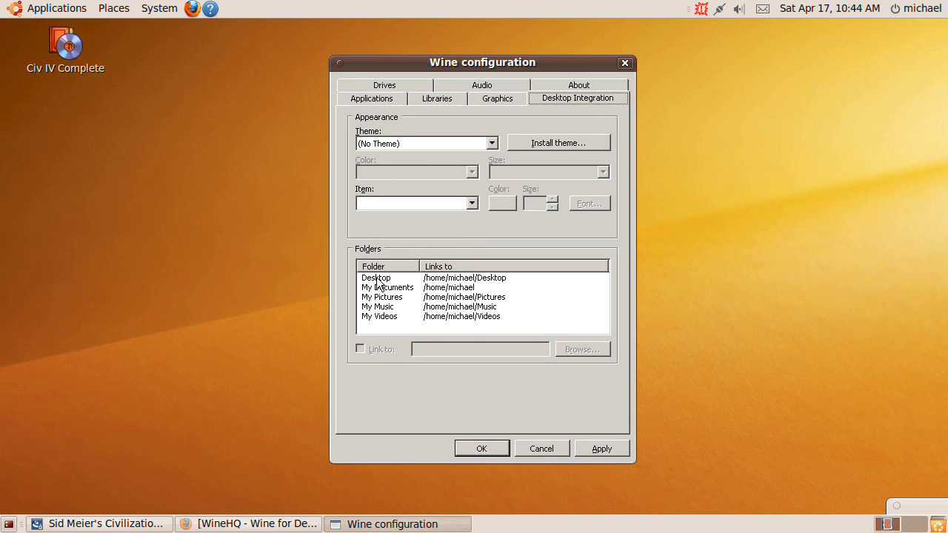
pyautogui.moveTo(392, 280)
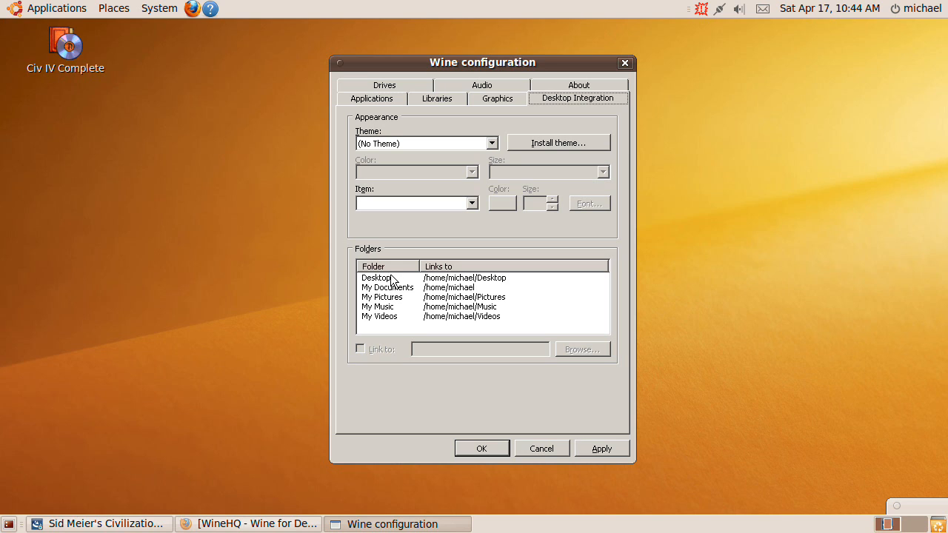
pyautogui.moveTo(396, 296)
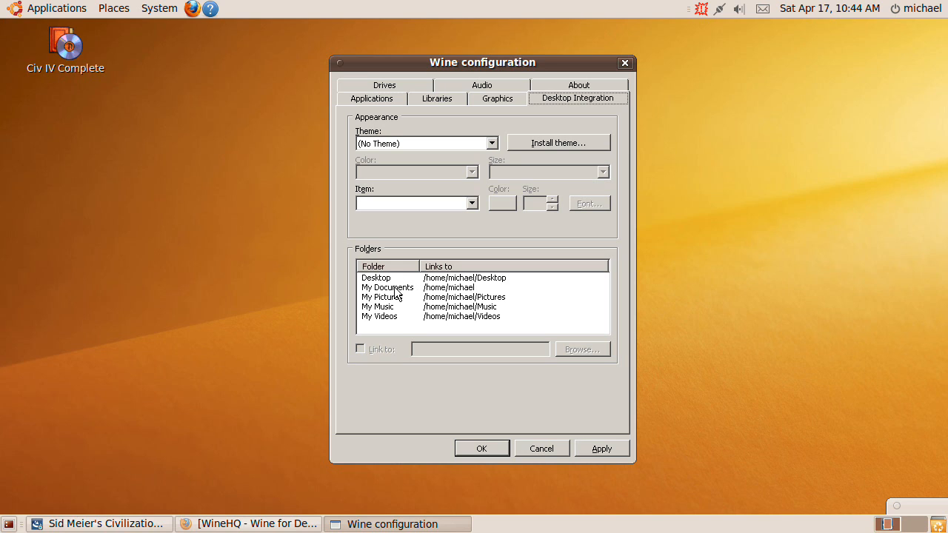
pyautogui.moveTo(440, 287)
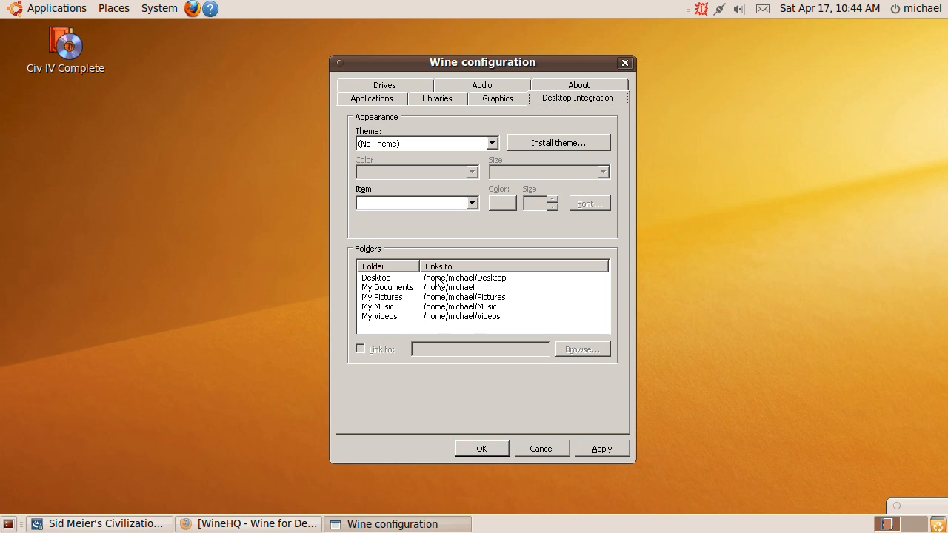
pyautogui.moveTo(393, 290)
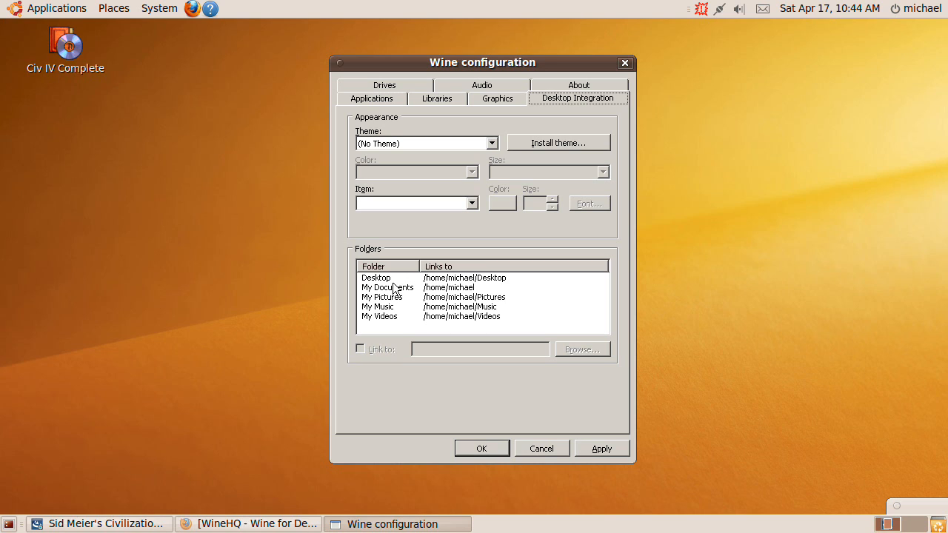
pyautogui.click(388, 287)
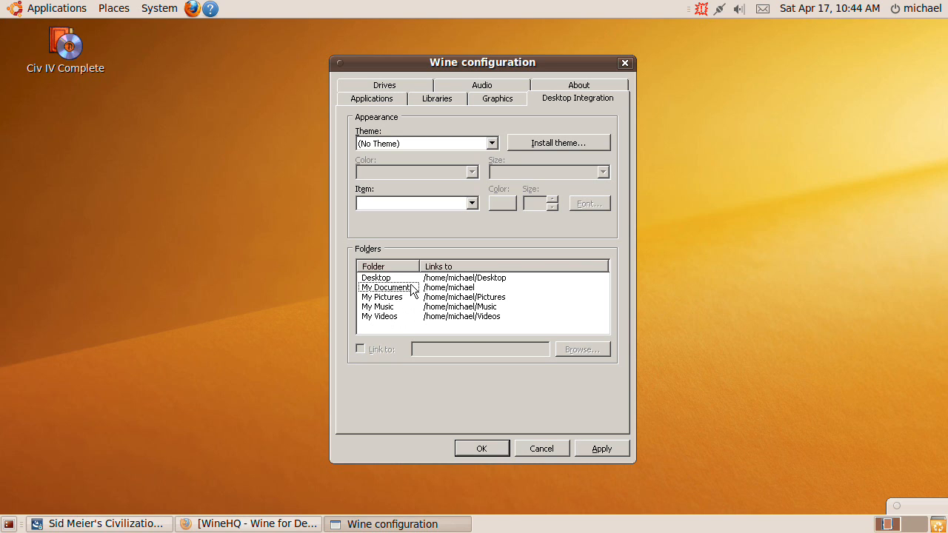
pyautogui.click(379, 287)
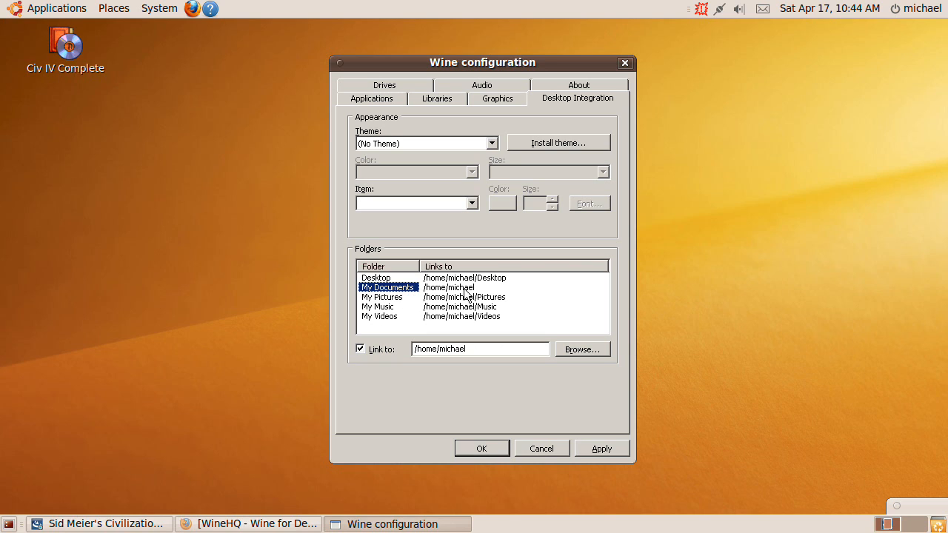
pyautogui.moveTo(444, 294)
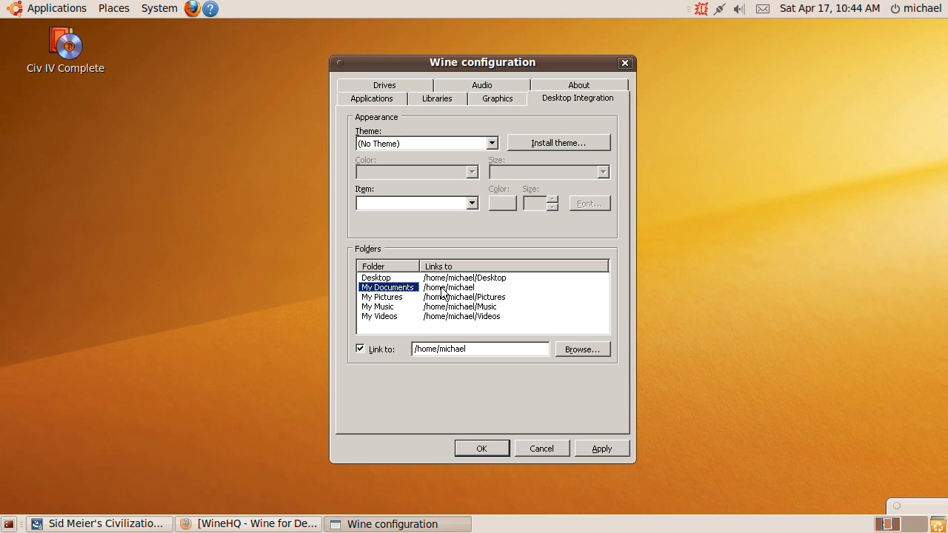
pyautogui.moveTo(454, 315)
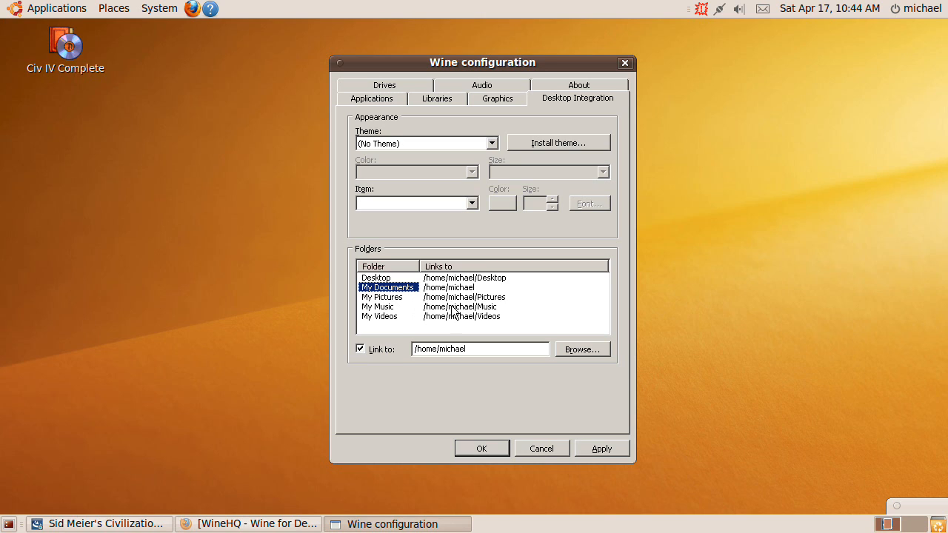
pyautogui.moveTo(509, 100)
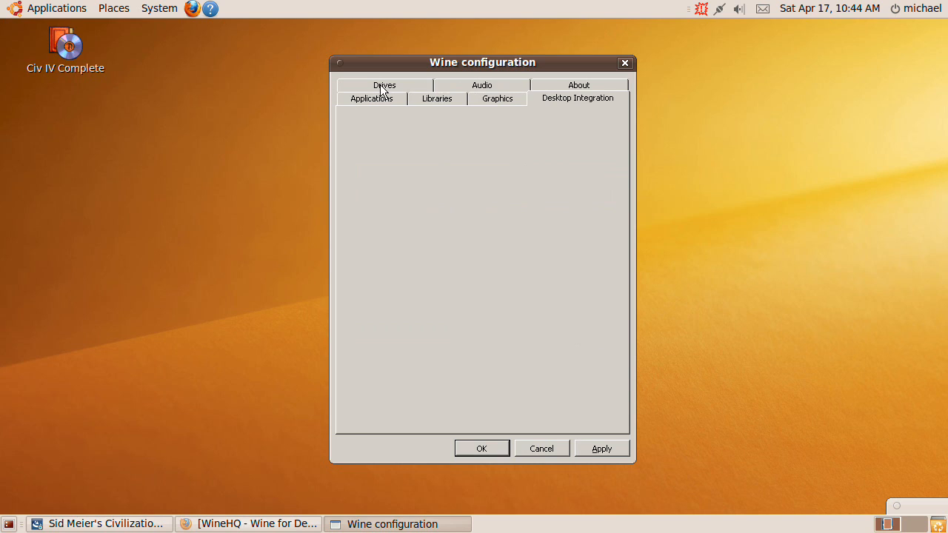
# Review the C:, D: and Z: drive mappings, then view the Audio driver selection page
pyautogui.click(385, 84)
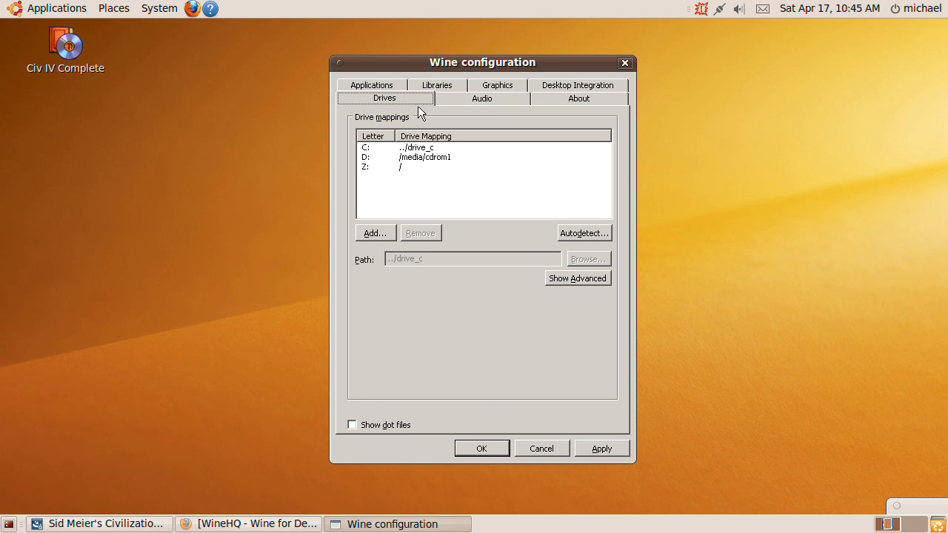
pyautogui.click(481, 98)
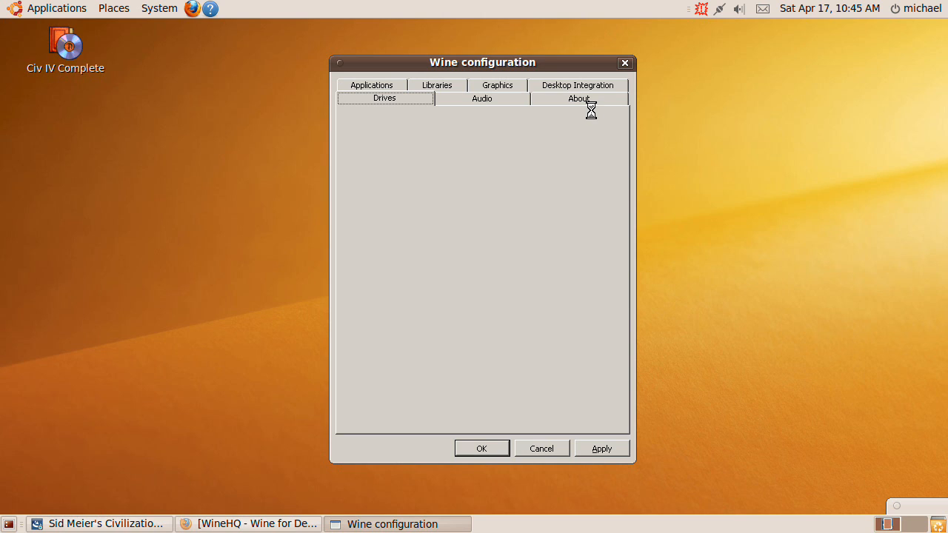
pyautogui.click(482, 99)
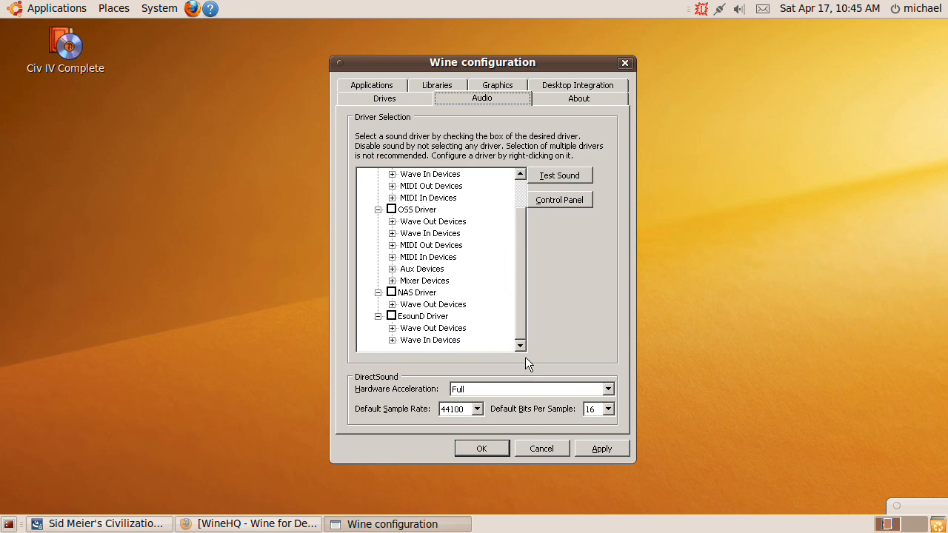
pyautogui.moveTo(420, 415)
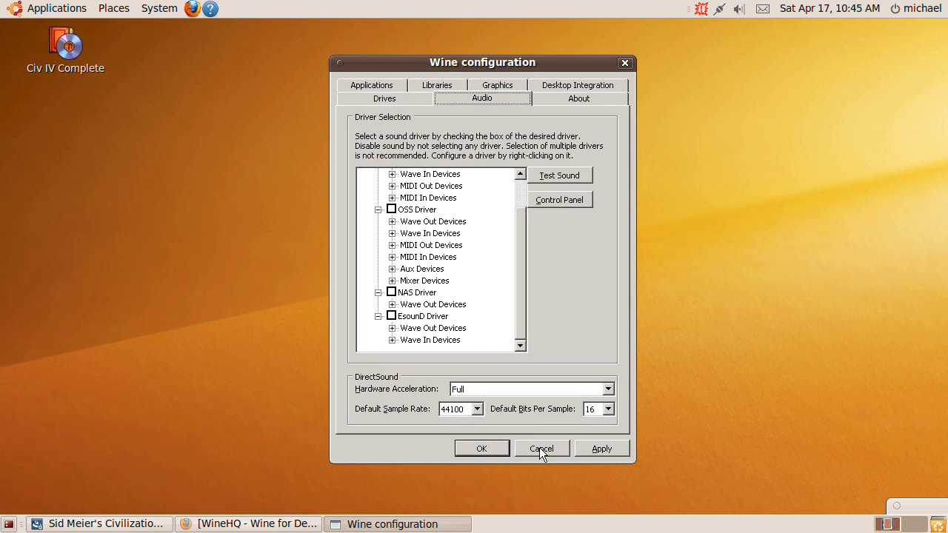
pyautogui.click(542, 449)
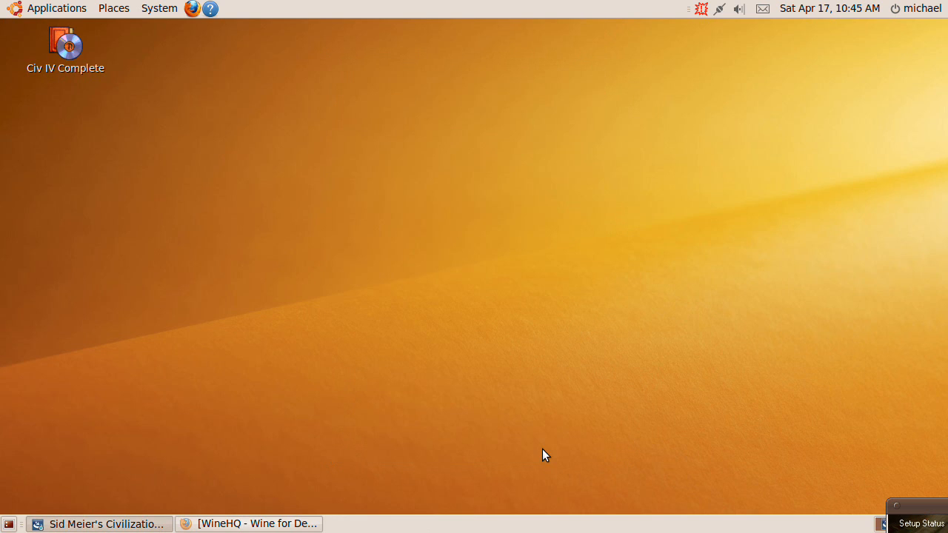
pyautogui.moveTo(51, 10)
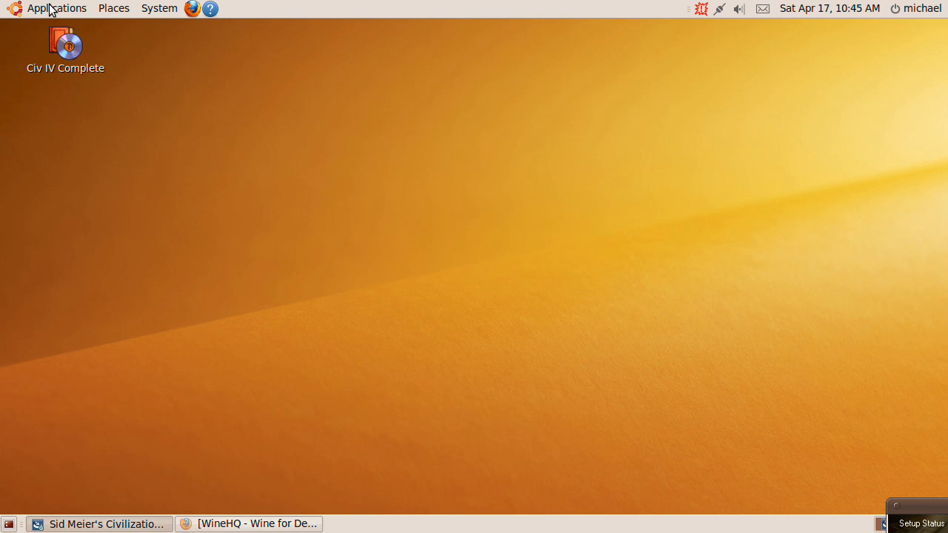
pyautogui.click(55, 8)
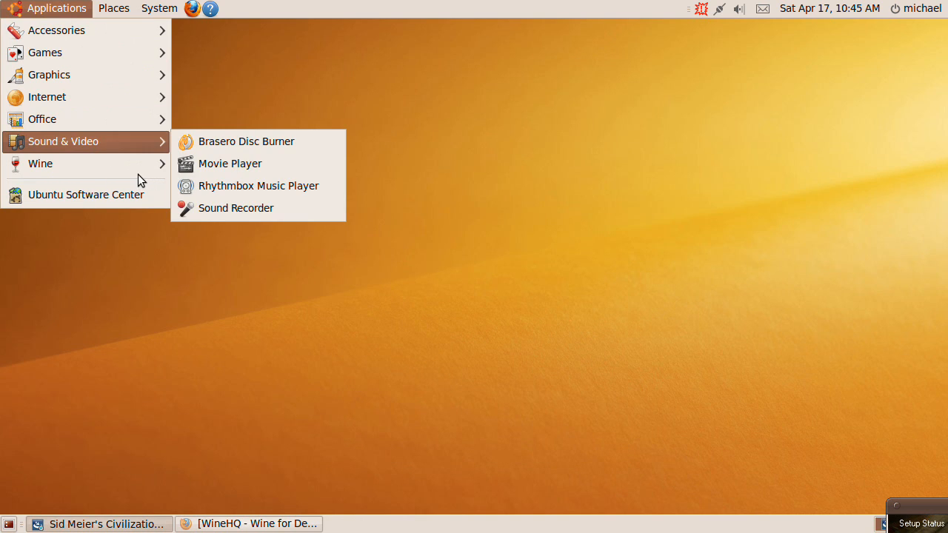
pyautogui.moveTo(41, 164)
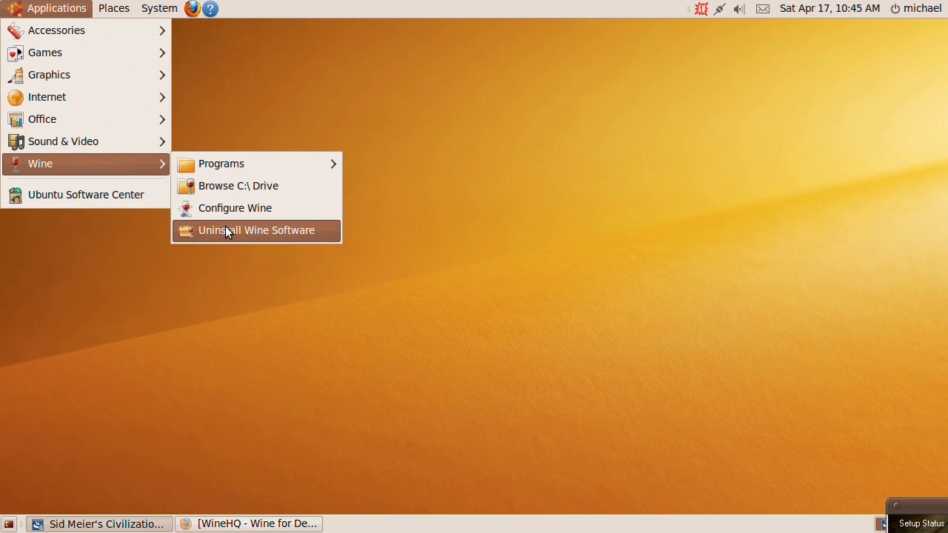
pyautogui.moveTo(486, 218)
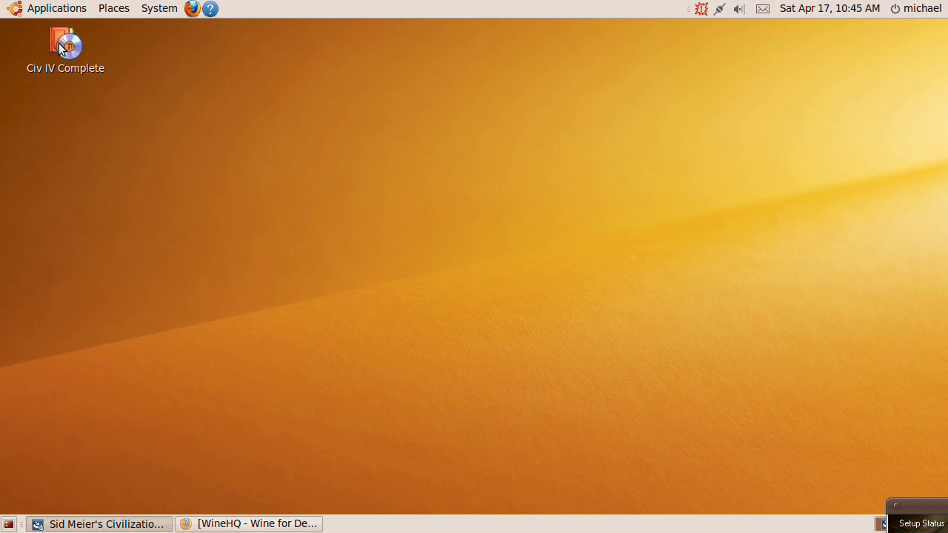
# Open the Civ IV Complete disc and bring up autorun.exe's Open with Wine Windows Program Loader option
pyautogui.rightClick(65, 43)
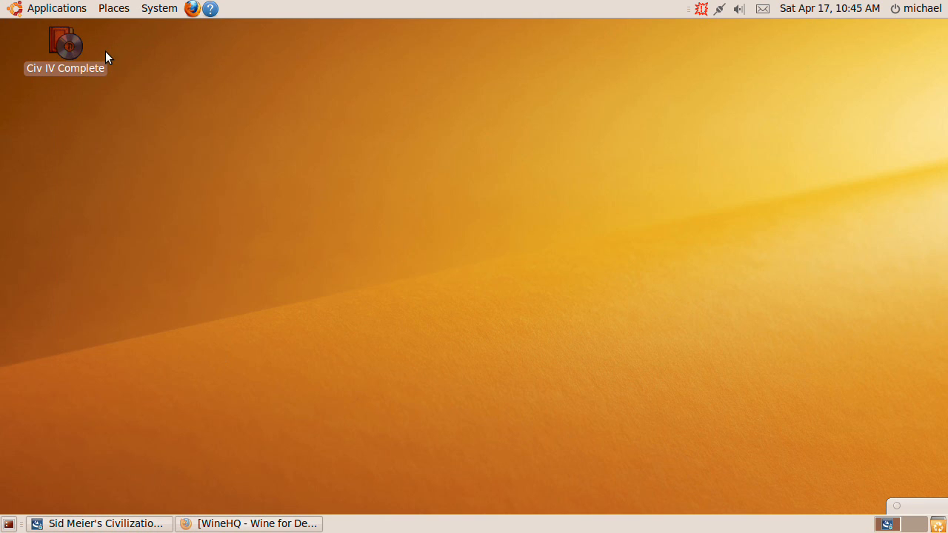
pyautogui.doubleClick(65, 41)
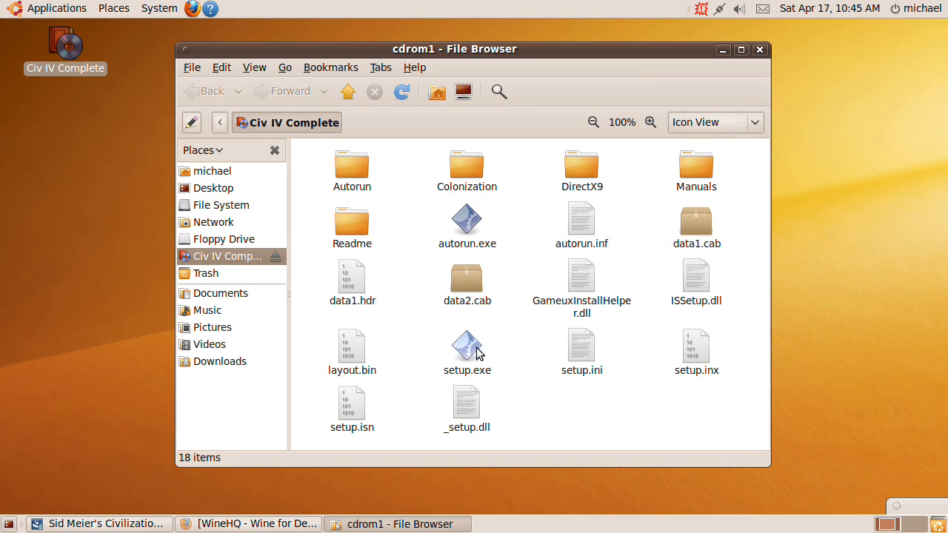
pyautogui.moveTo(523, 350)
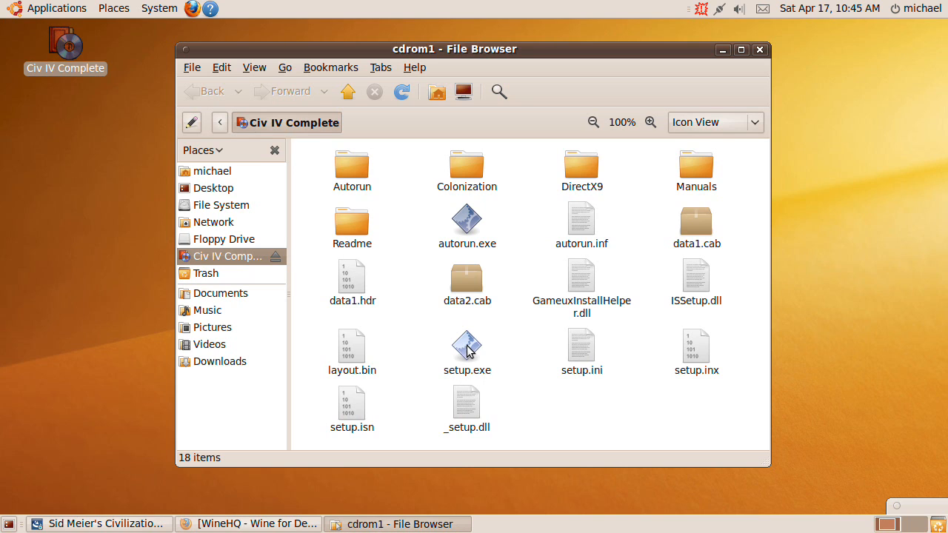
pyautogui.rightClick(466, 218)
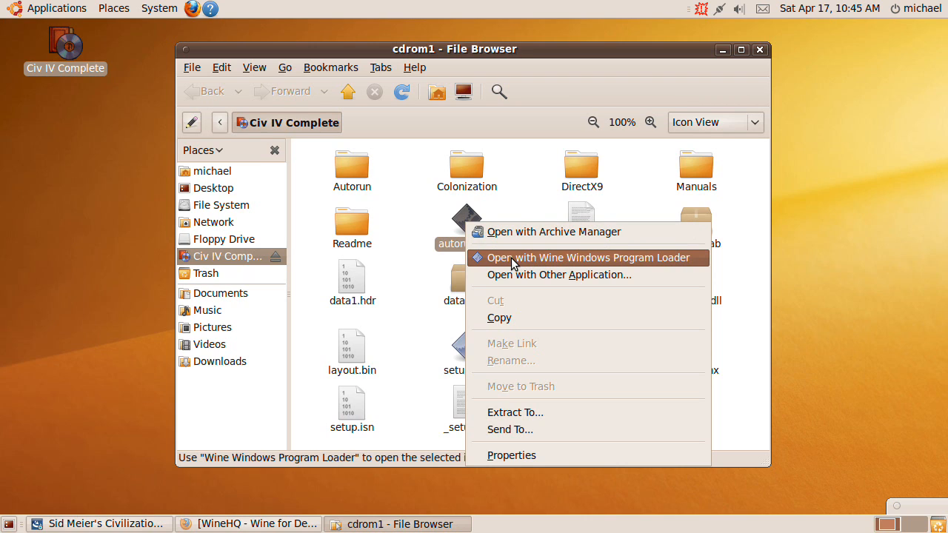
pyautogui.moveTo(635, 267)
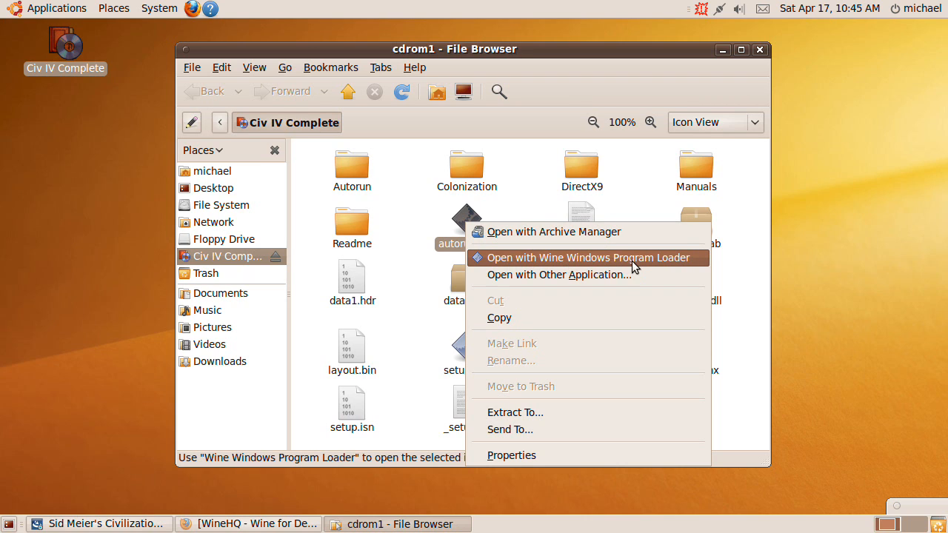
pyautogui.moveTo(673, 260)
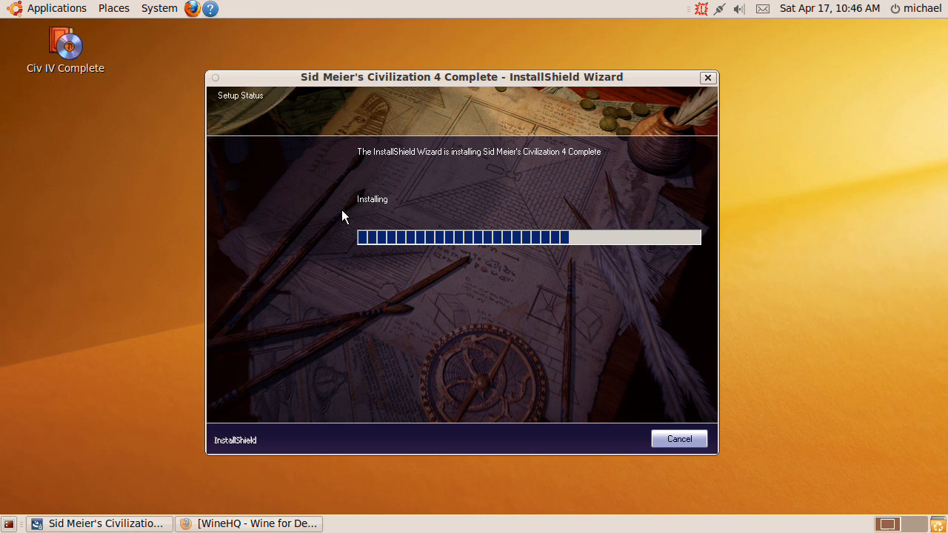
pyautogui.moveTo(413, 245)
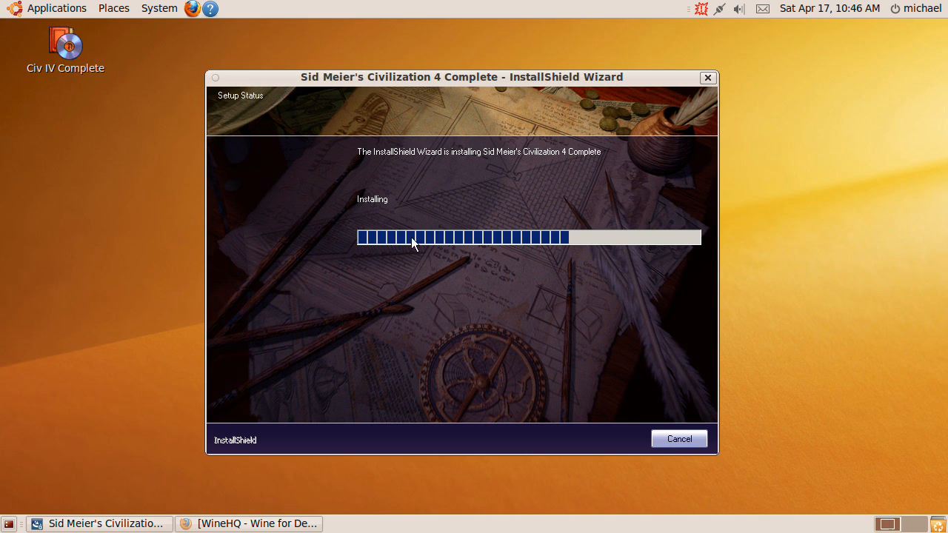
pyautogui.moveTo(591, 245)
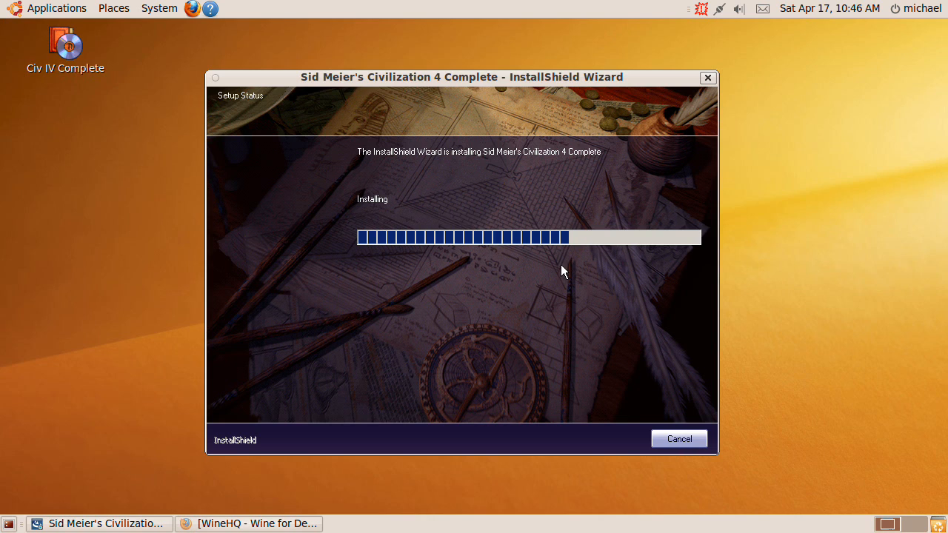
pyautogui.moveTo(568, 262)
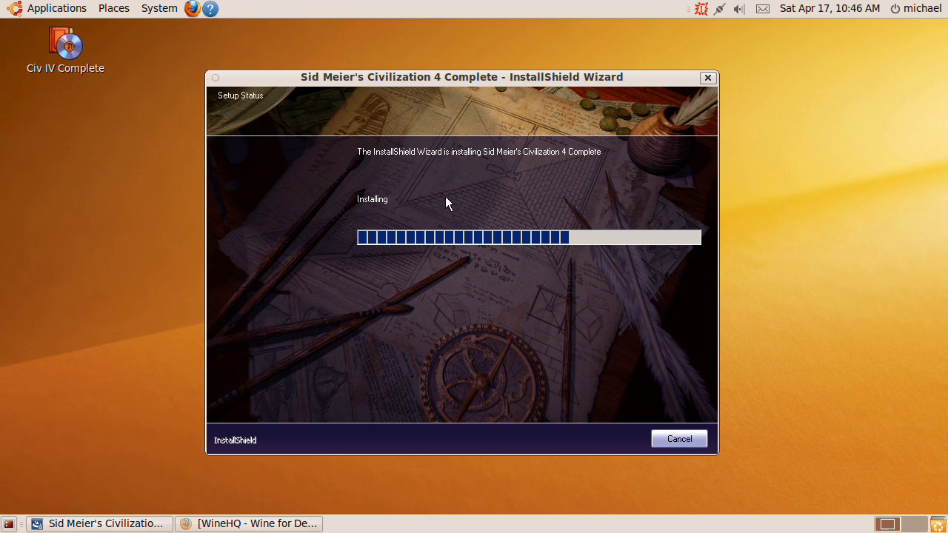
pyautogui.moveTo(274, 208)
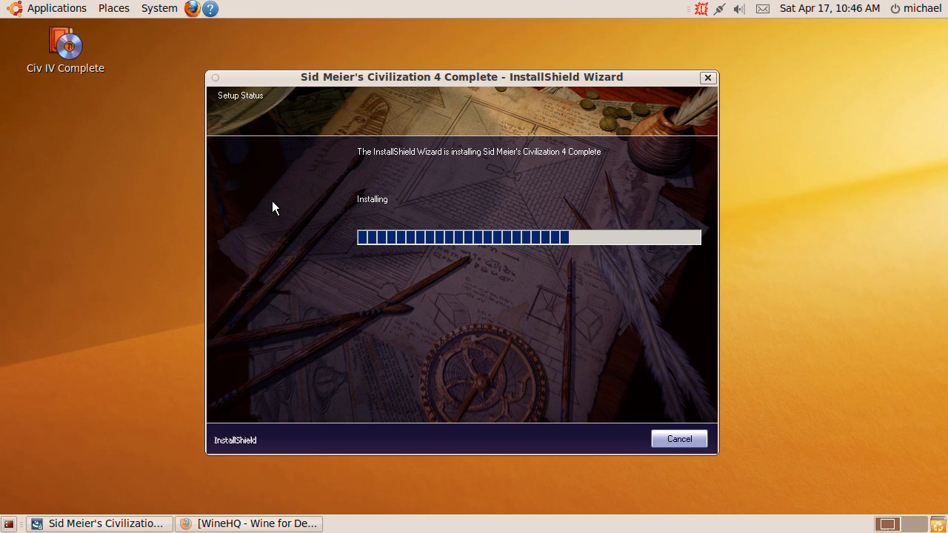
pyautogui.moveTo(357, 495)
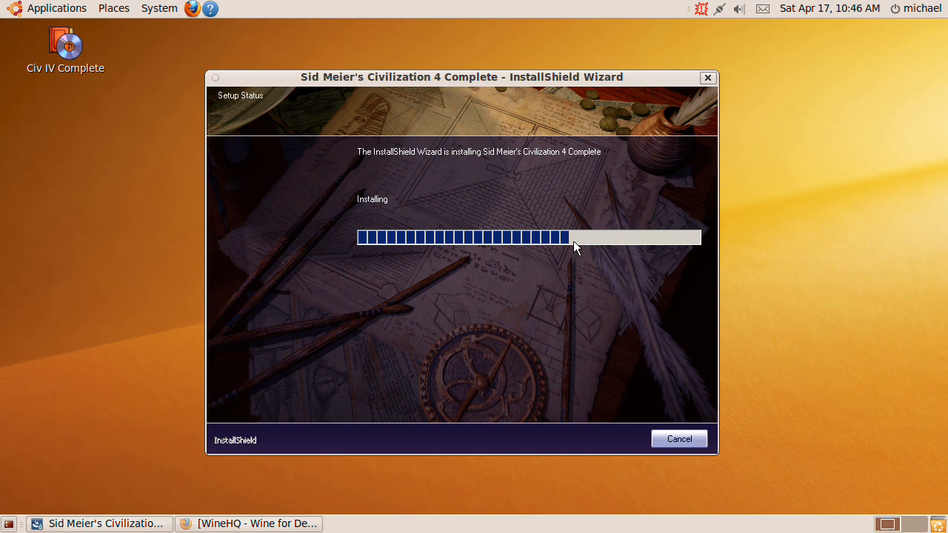
pyautogui.moveTo(353, 217)
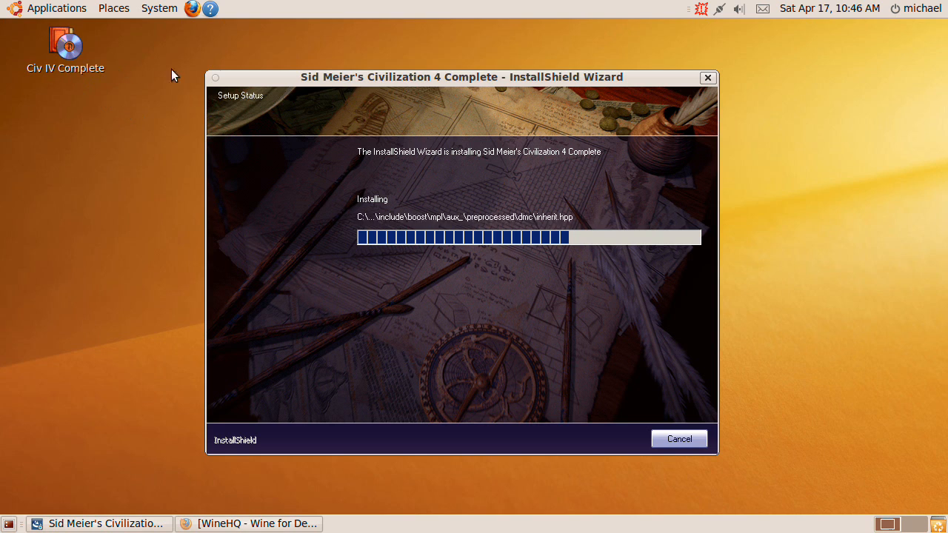
pyautogui.moveTo(567, 120)
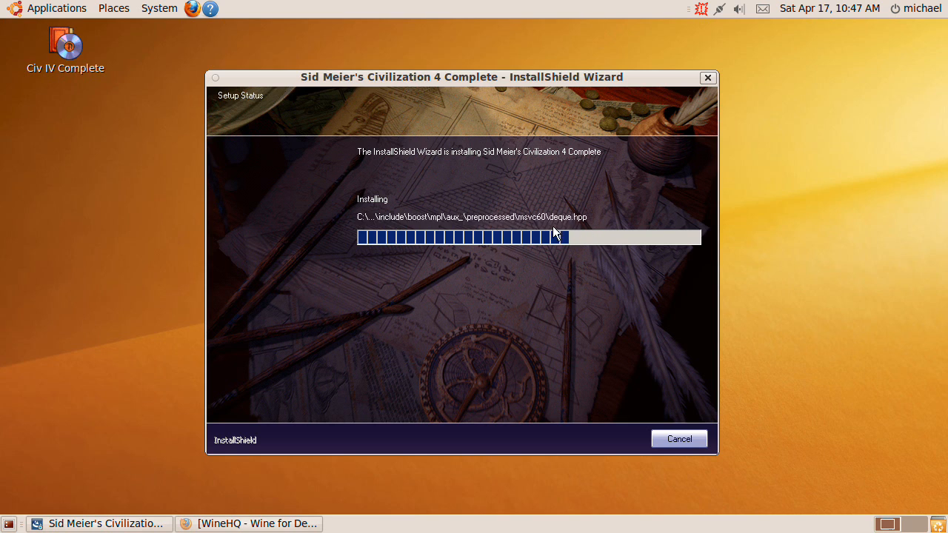
pyautogui.moveTo(452, 110)
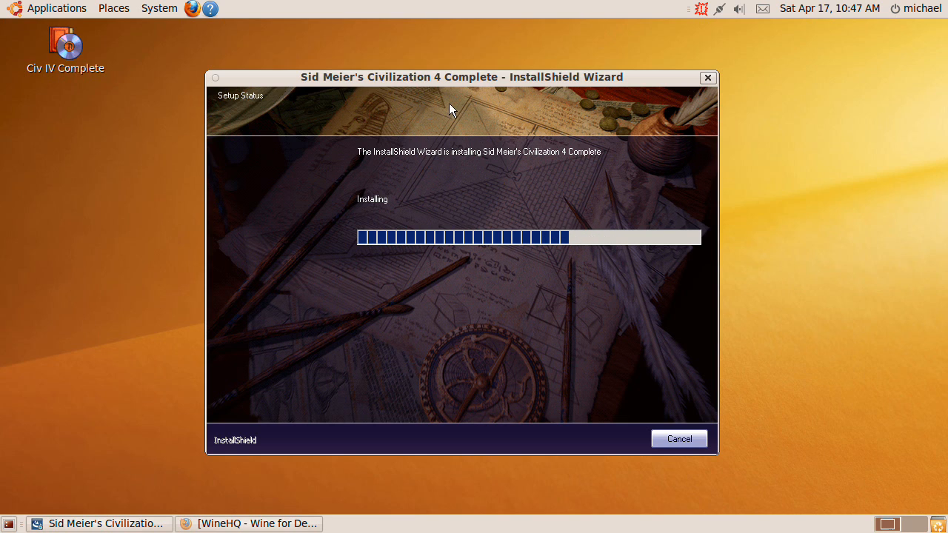
pyautogui.click(56, 8)
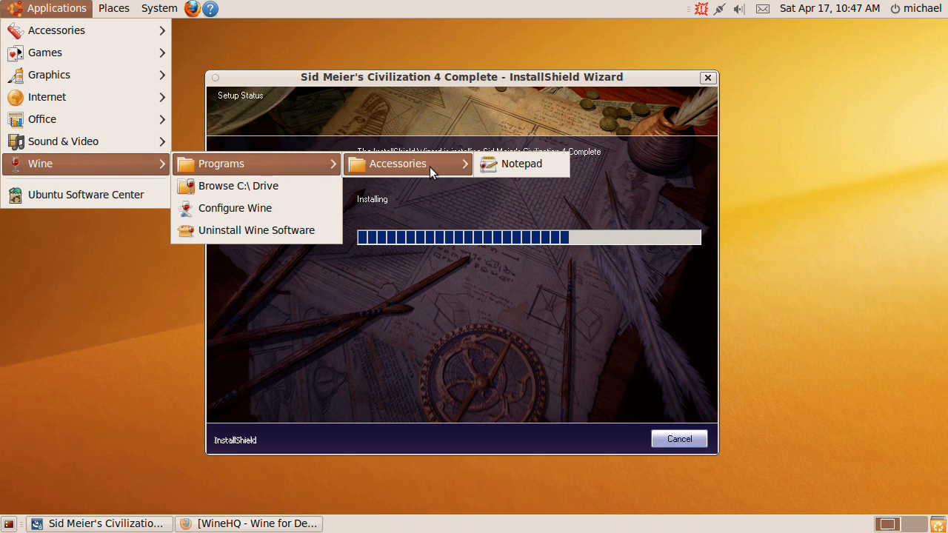
pyautogui.moveTo(426, 187)
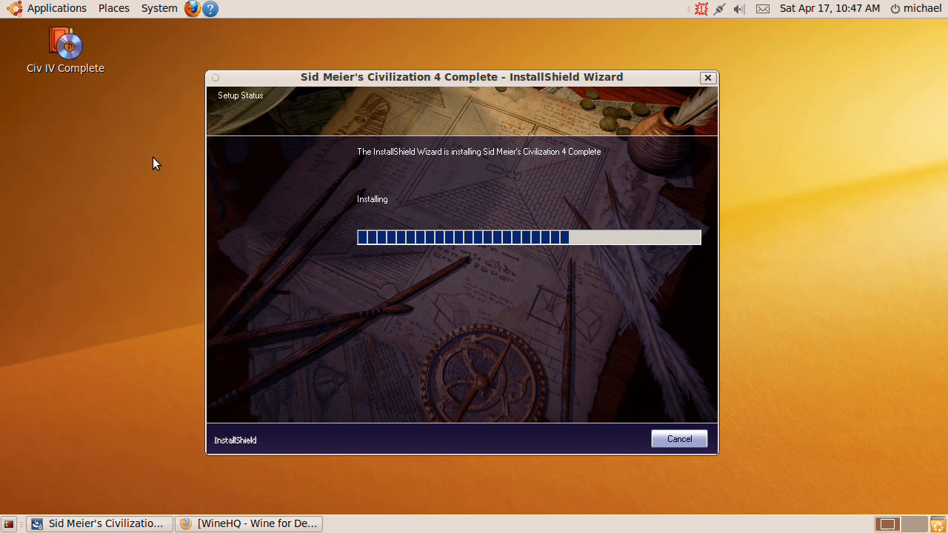
pyautogui.moveTo(127, 65)
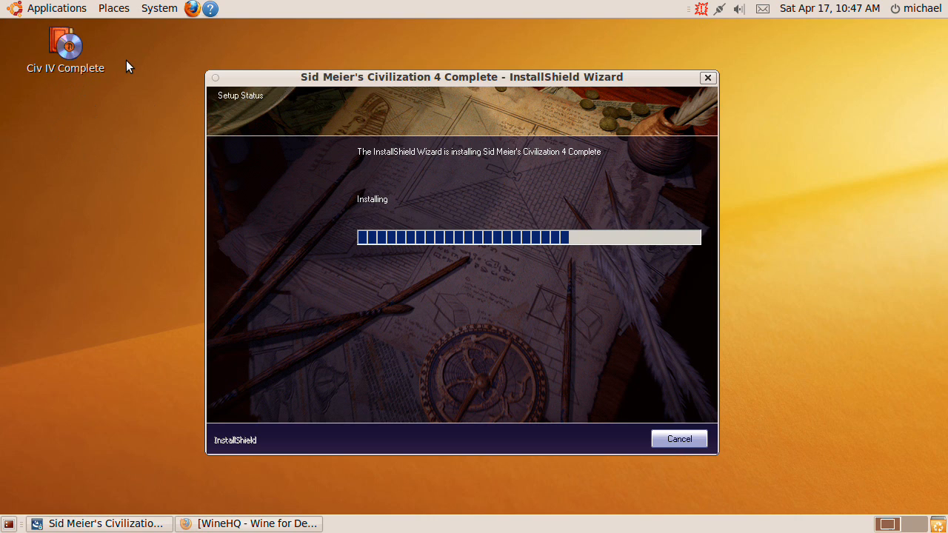
pyautogui.moveTo(112, 78)
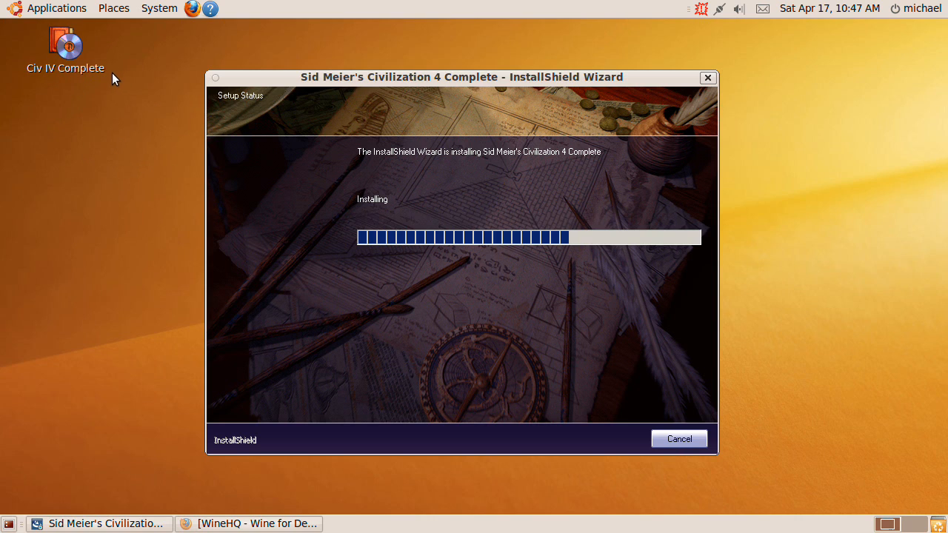
pyautogui.moveTo(135, 63)
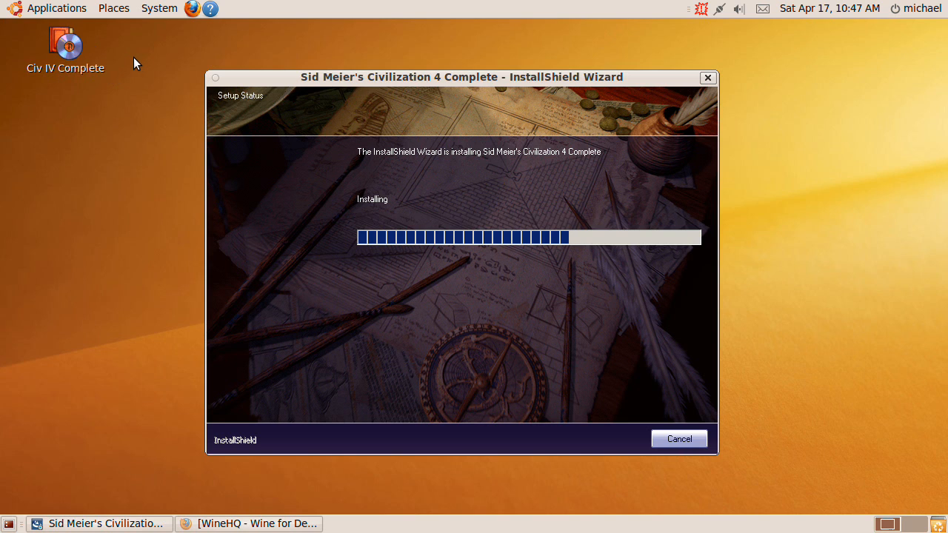
pyautogui.moveTo(61, 22)
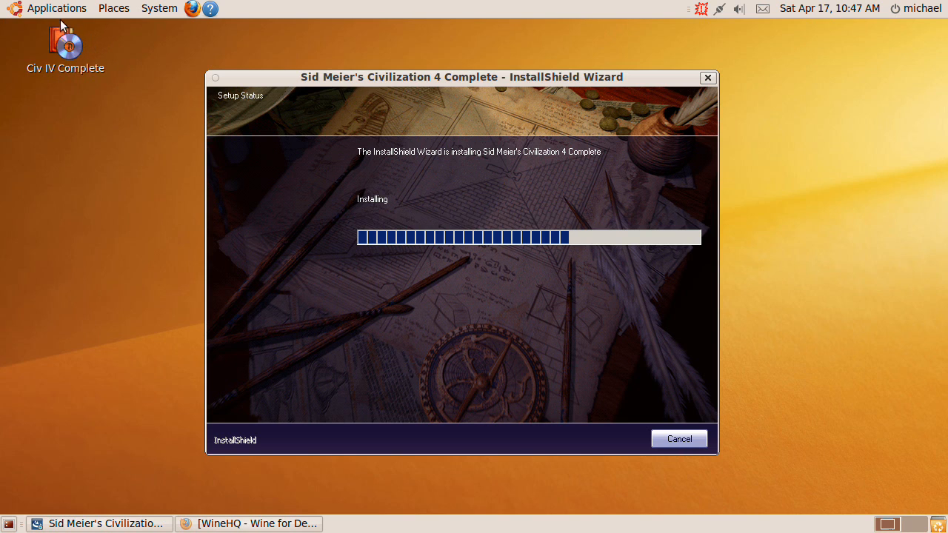
pyautogui.click(55, 8)
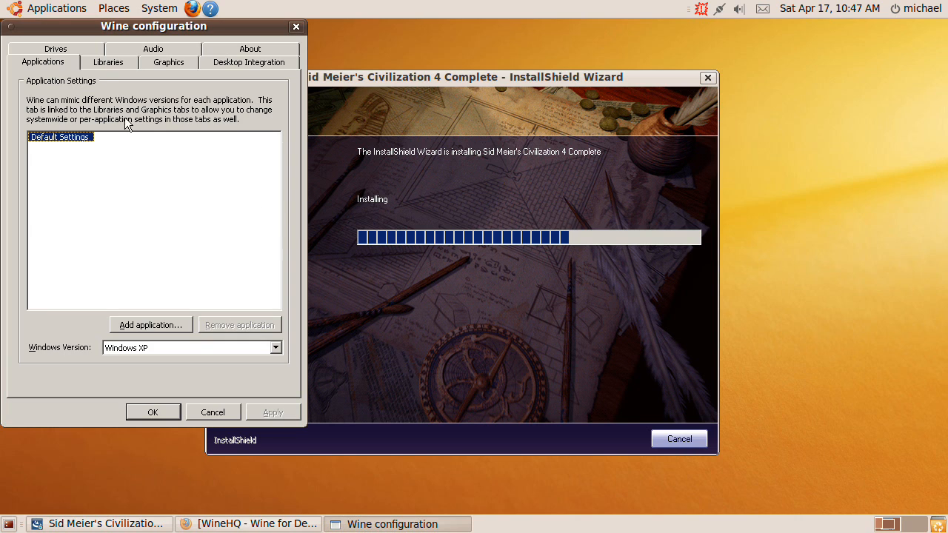
pyautogui.click(169, 61)
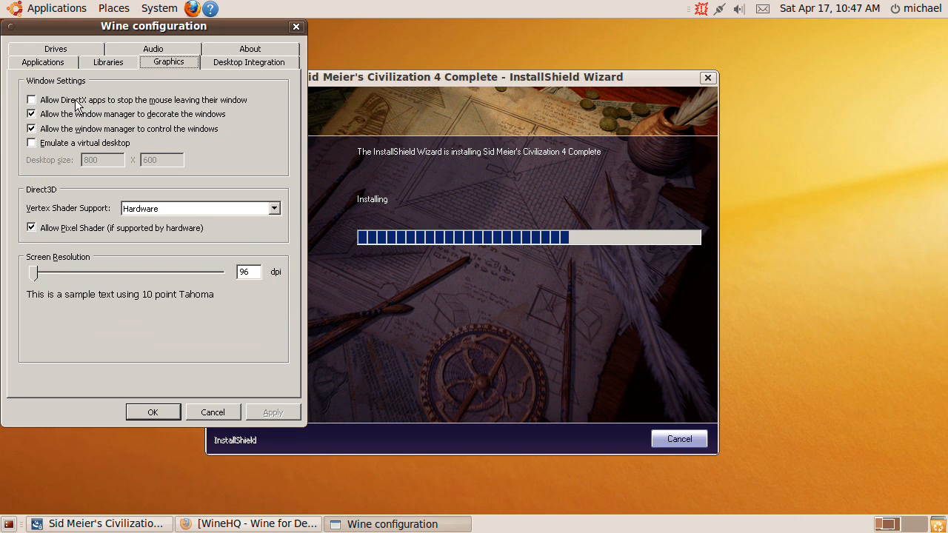
pyautogui.moveTo(272, 16)
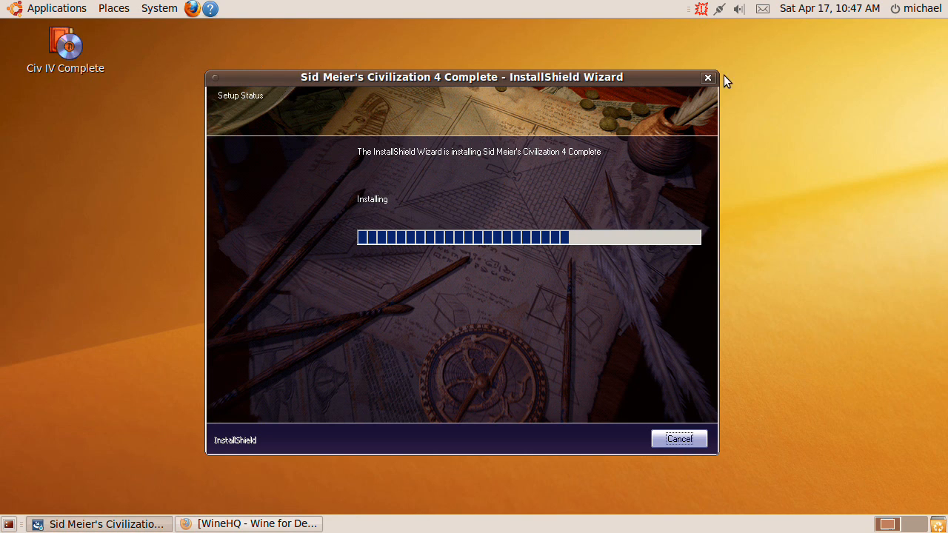
pyautogui.moveTo(571, 153)
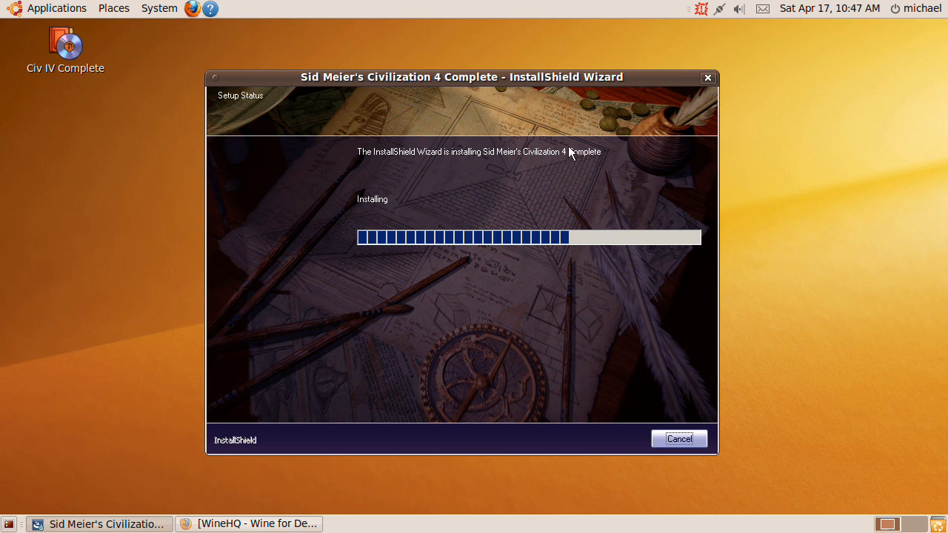